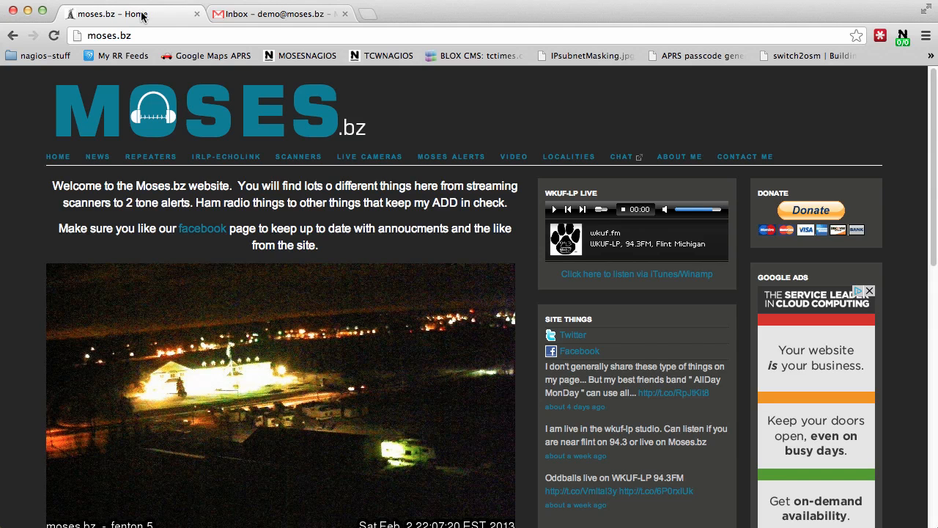
Open Alert Info from the MOSES ALERTS menu and read the signup instructions.
click(370, 156)
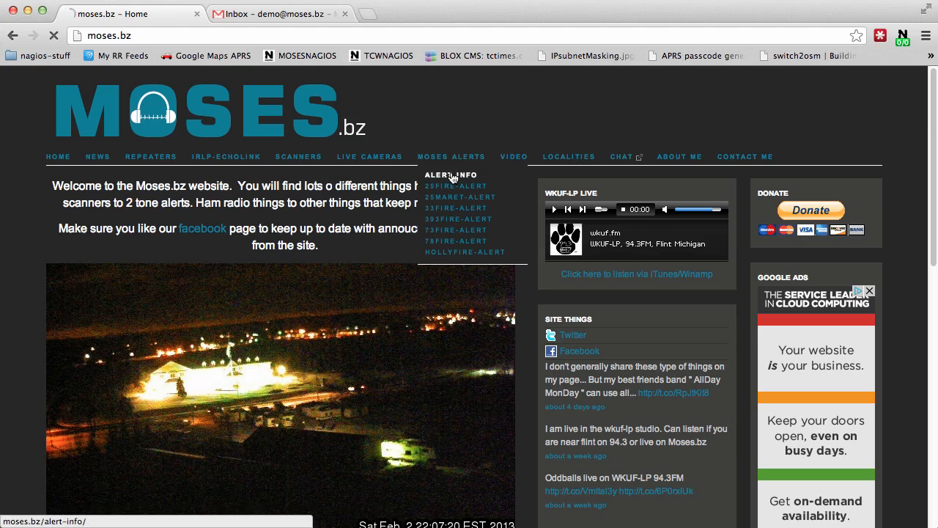
click(450, 175)
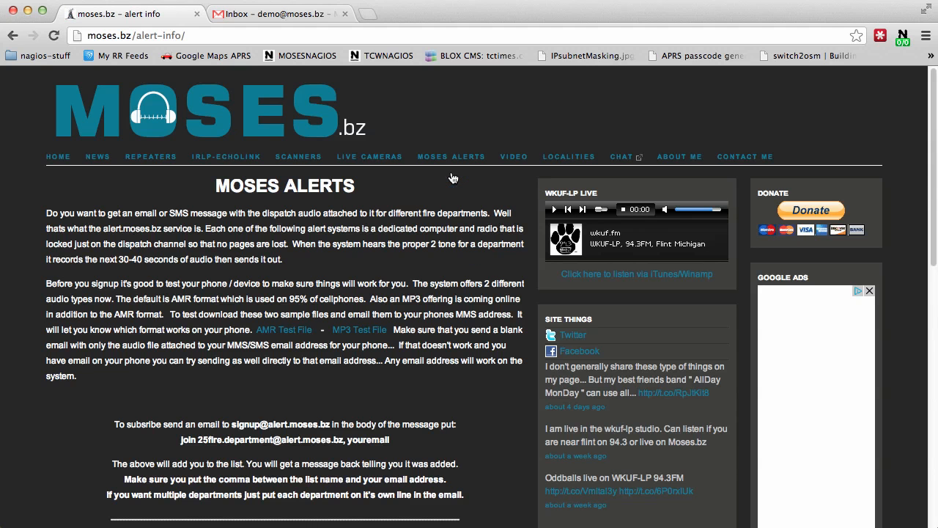
scroll(down, 3)
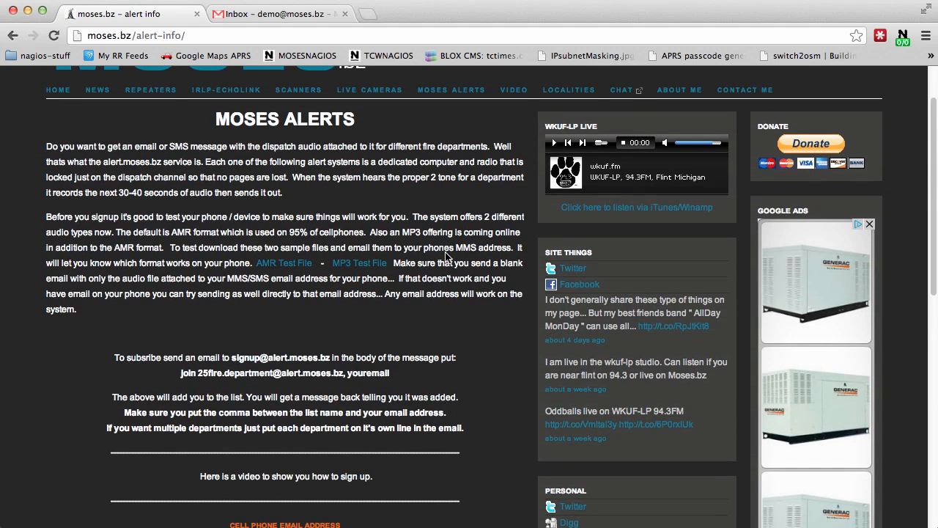
mouse_move(286, 270)
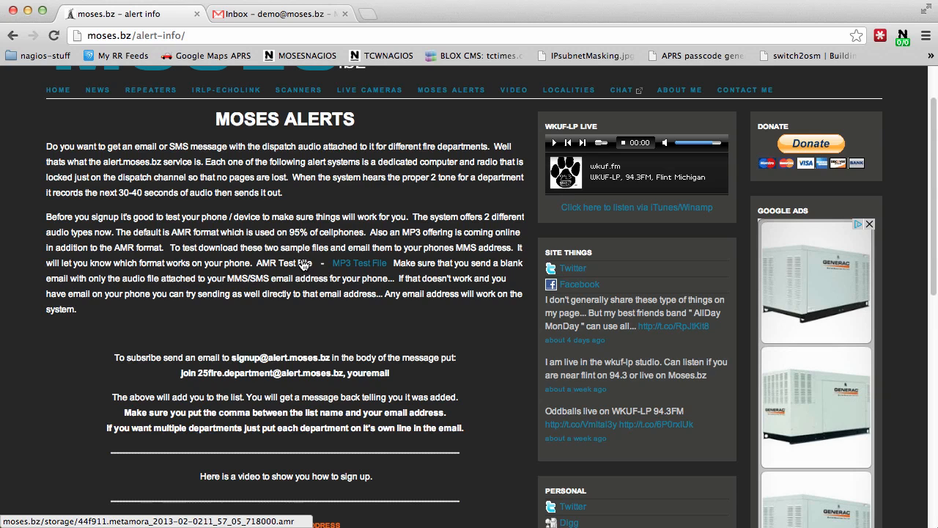
Save the AMR Test File link to disk and bring up save options for the MP3 Test File.
right_click(302, 264)
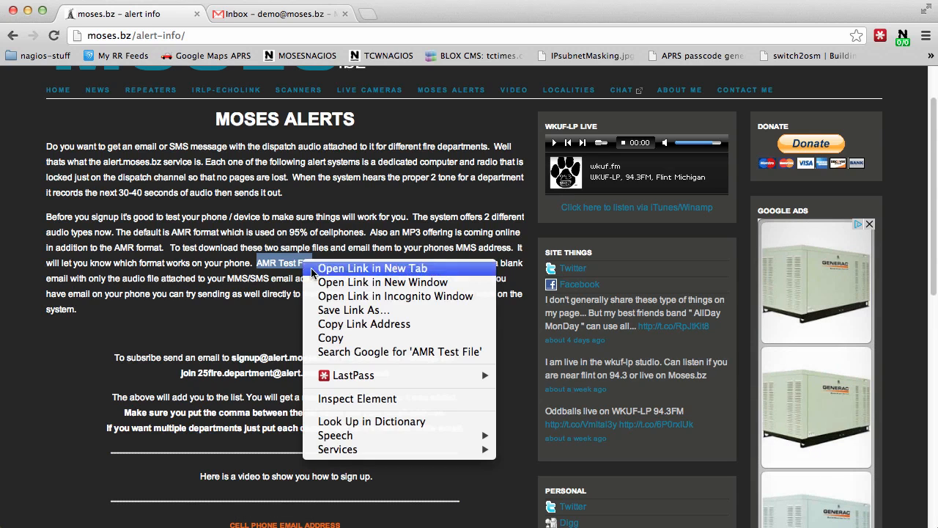
mouse_move(353, 310)
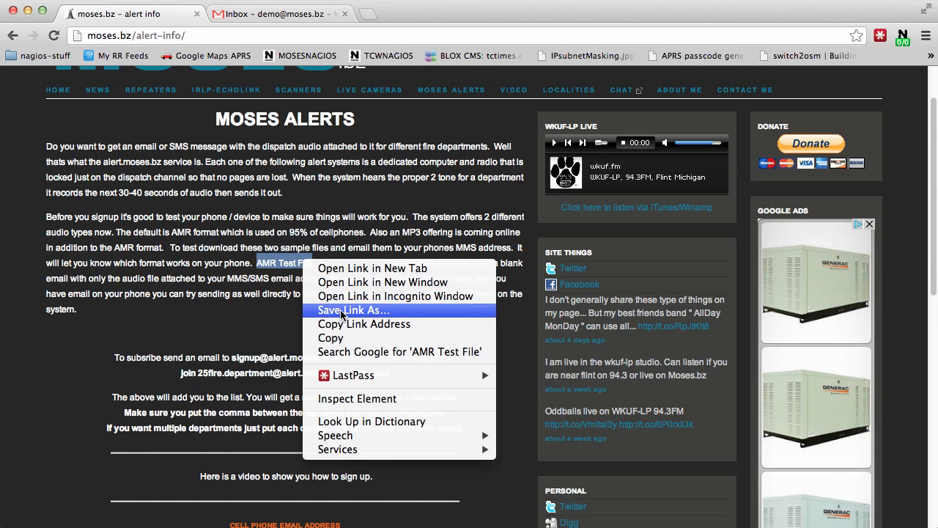
click(353, 310)
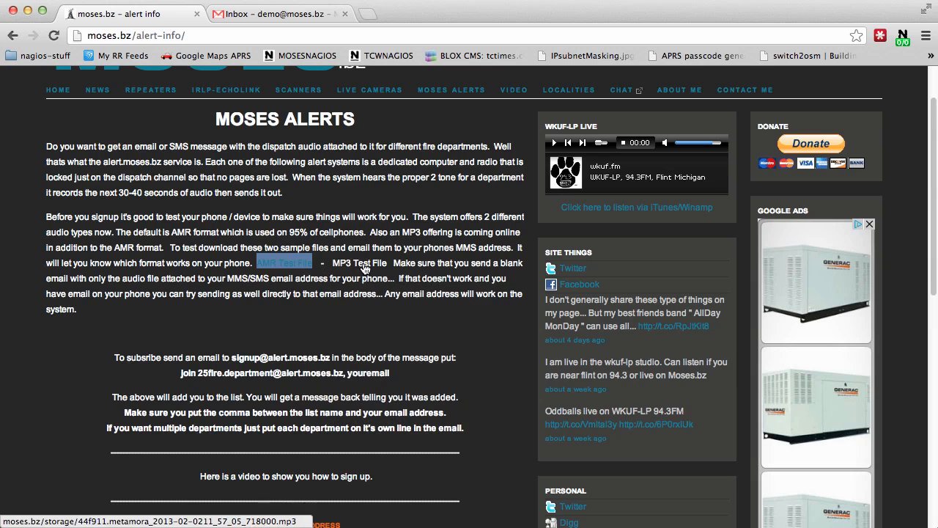
right_click(358, 264)
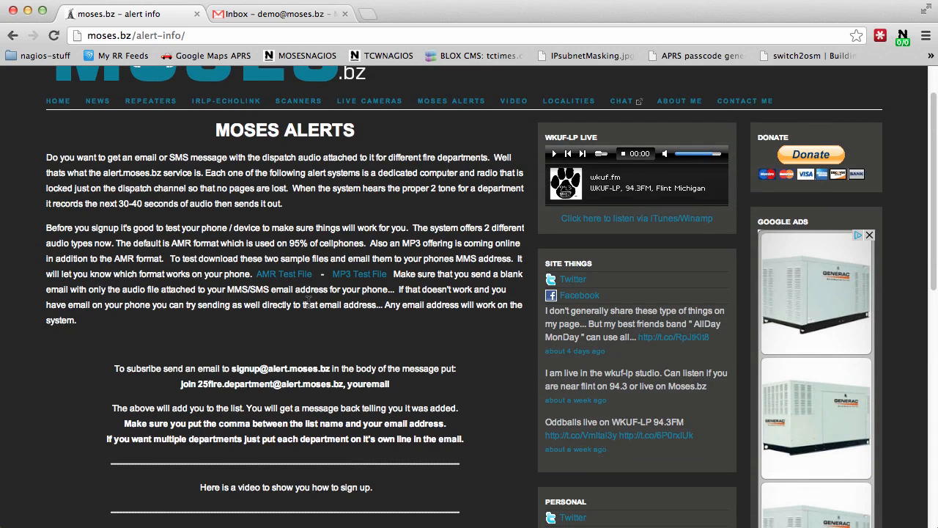
Scroll to the Cell Phone Email Address carrier list, then switch to the Gmail Inbox tab.
scroll(down, 3)
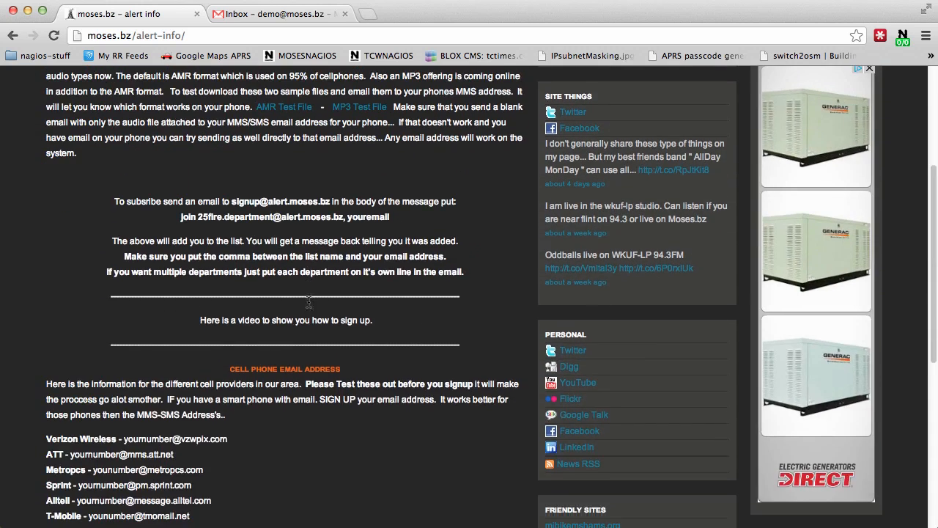
scroll(down, 3)
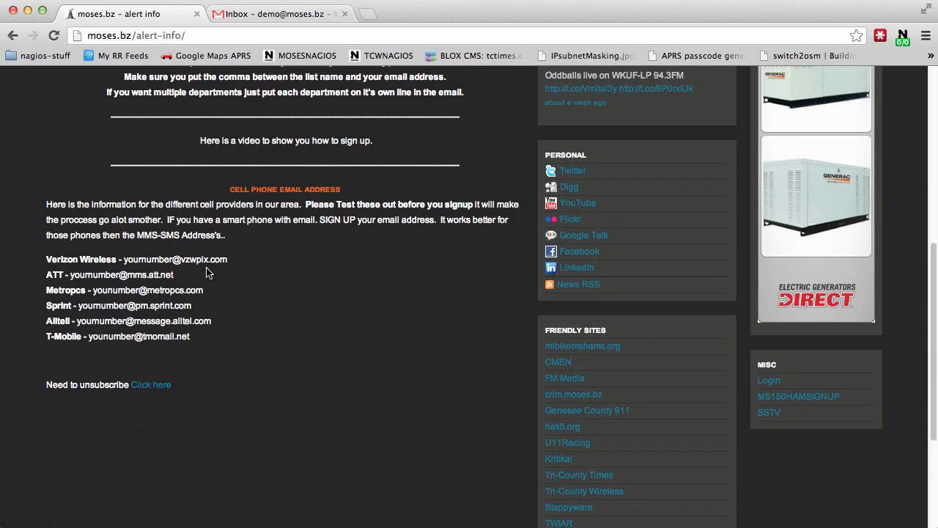
mouse_move(70, 261)
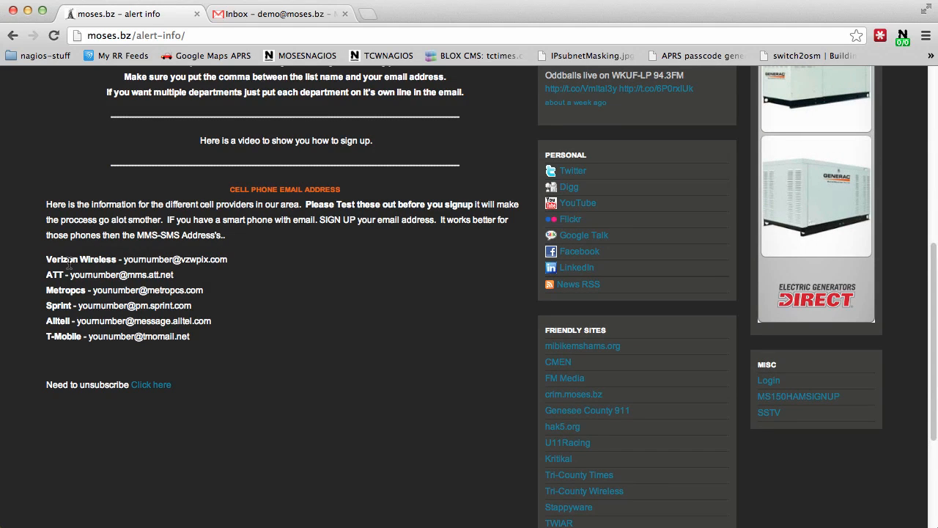
mouse_move(227, 256)
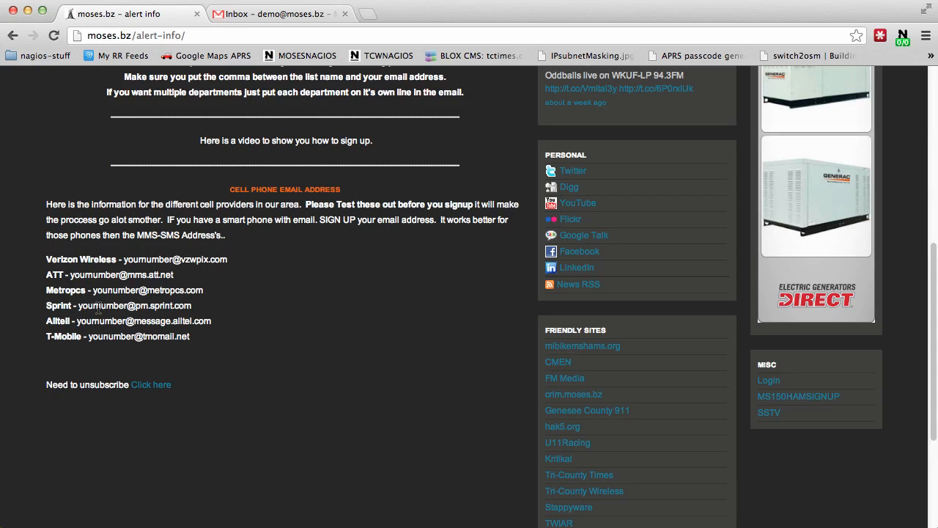
mouse_move(252, 308)
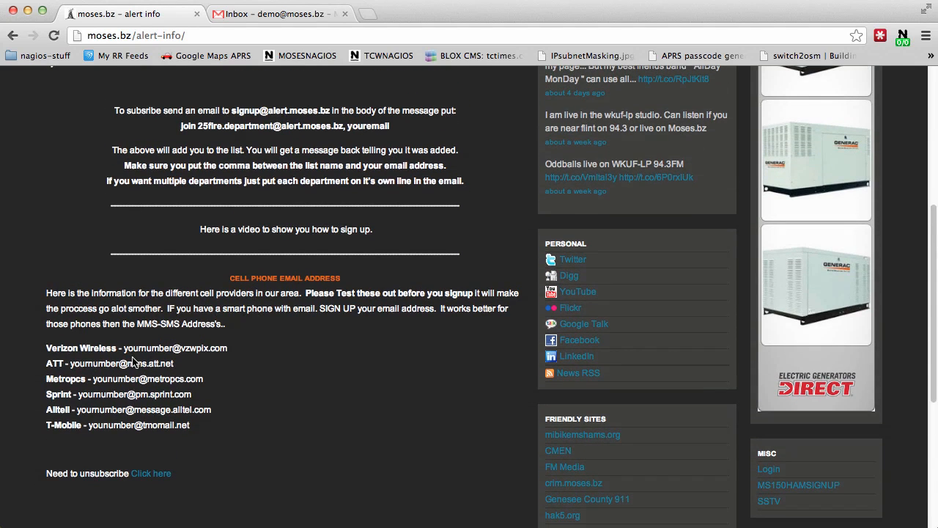
mouse_move(258, 351)
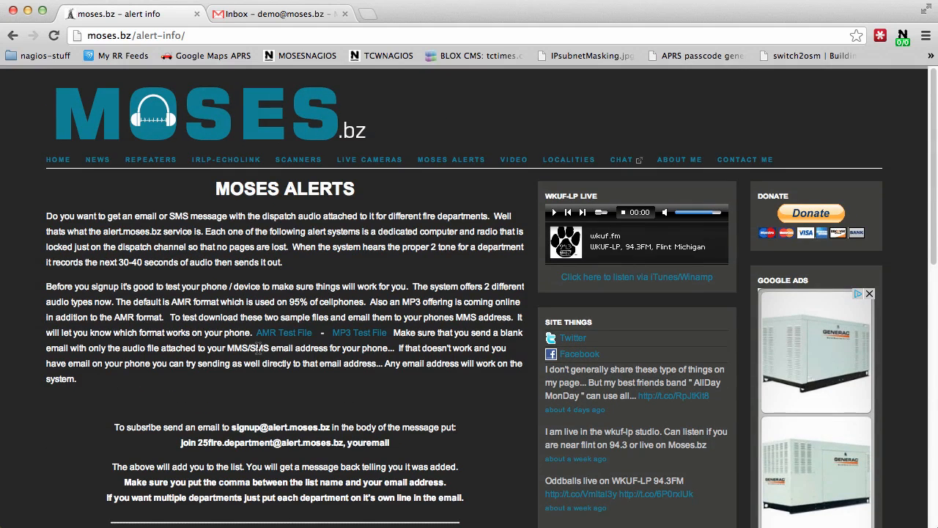
mouse_move(451, 155)
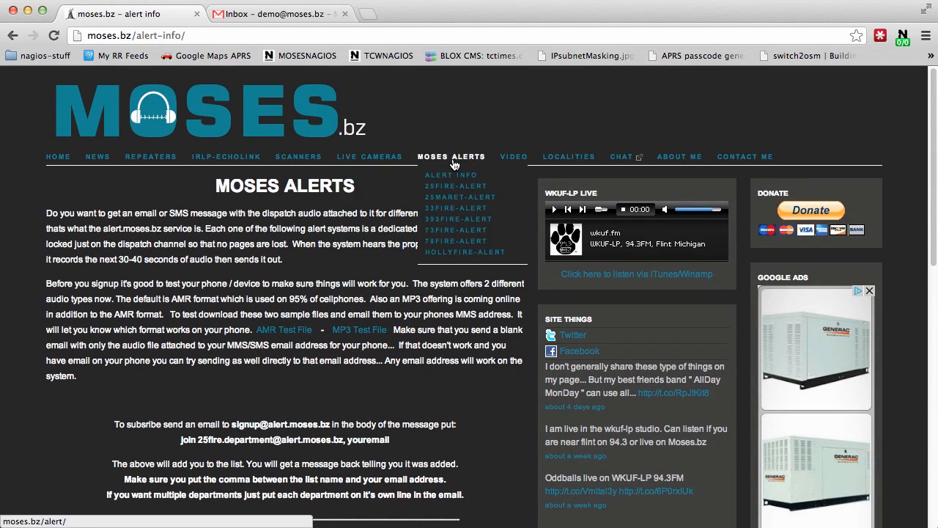
click(282, 14)
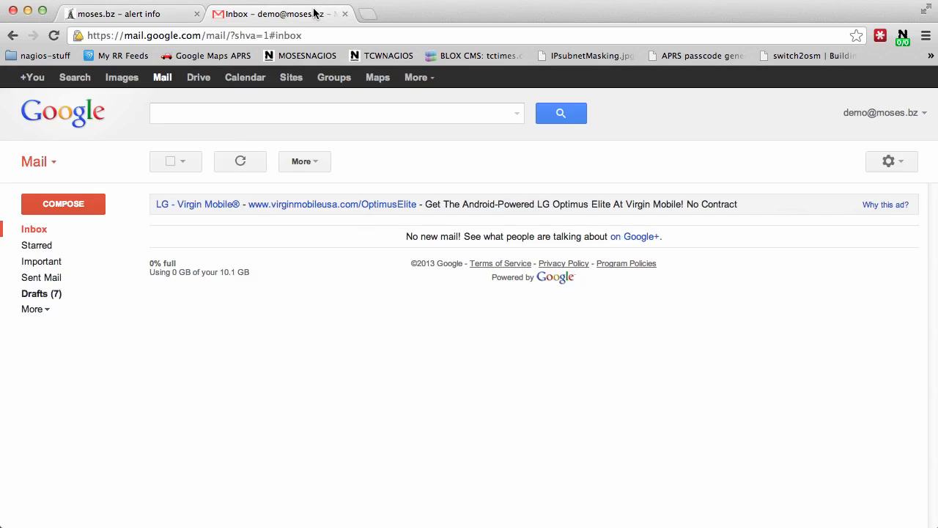
Compose a new message addressed to the phone number at pm.sprint.com.
click(63, 204)
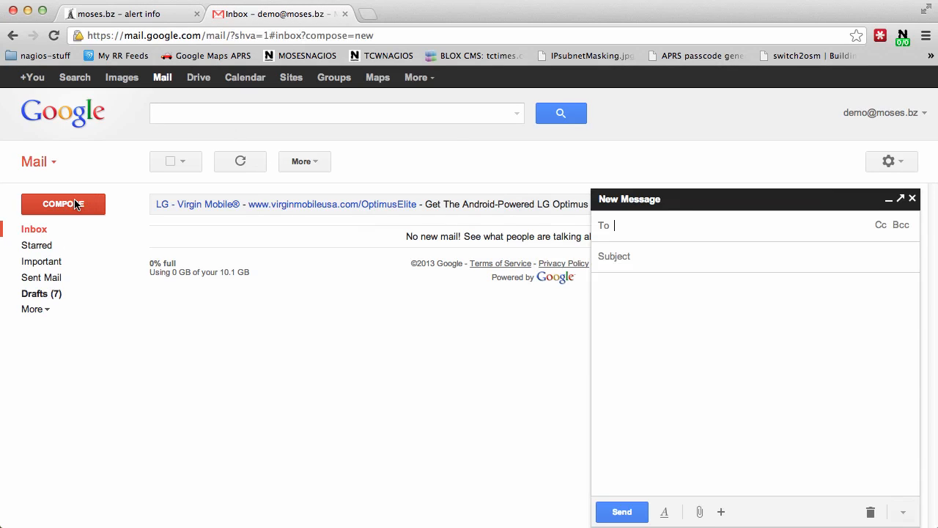
mouse_move(692, 442)
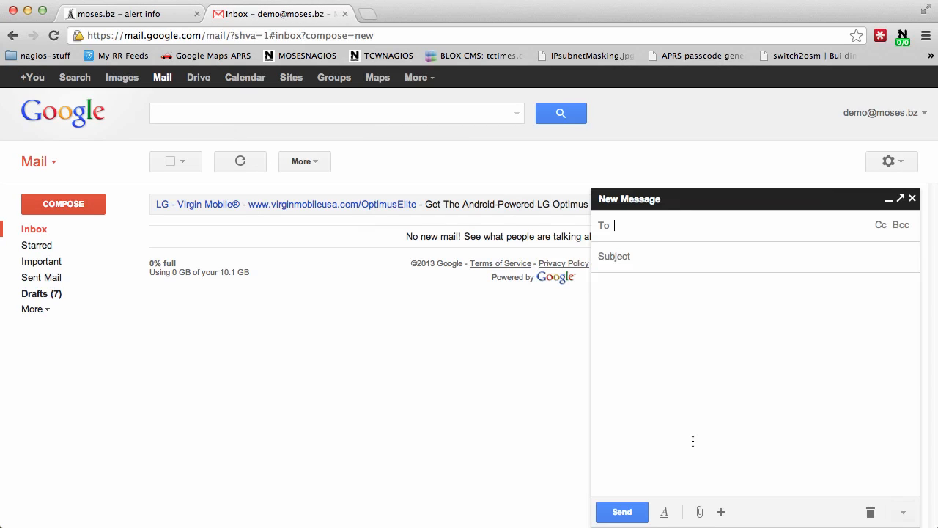
text(8105551212@p)
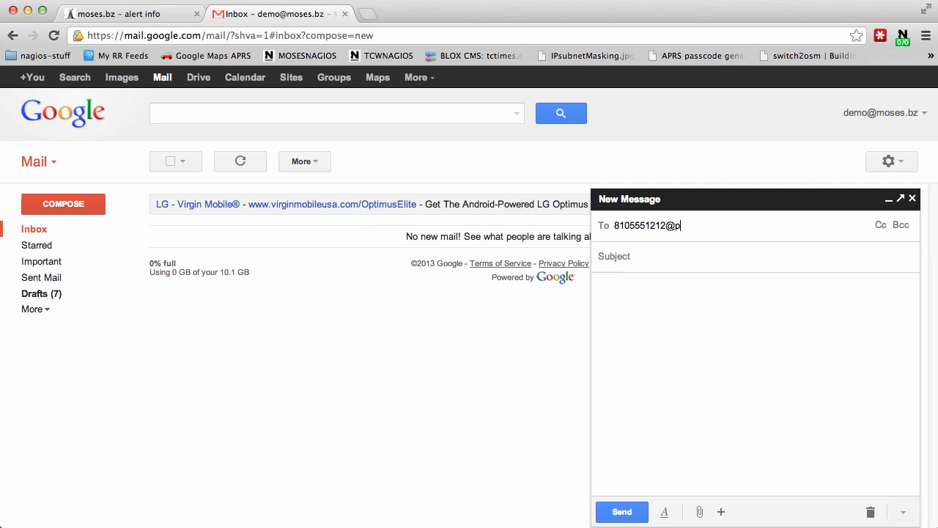
text(m)
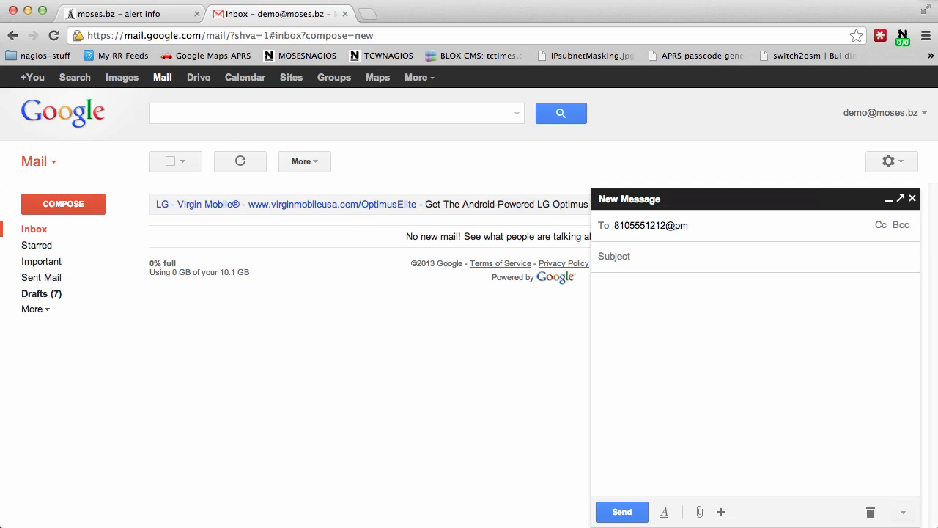
text(.sprint.co)
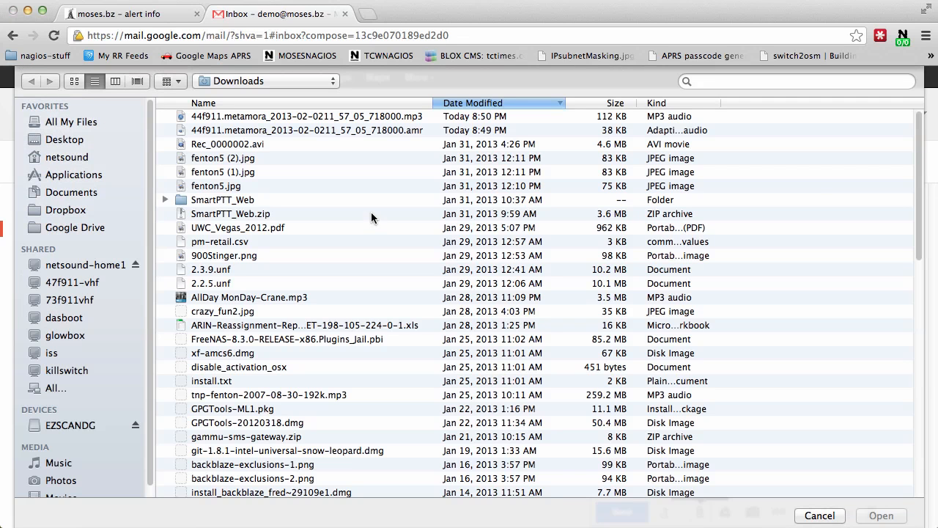
Attach the AMR test file from Downloads and close the message as a draft.
click(882, 516)
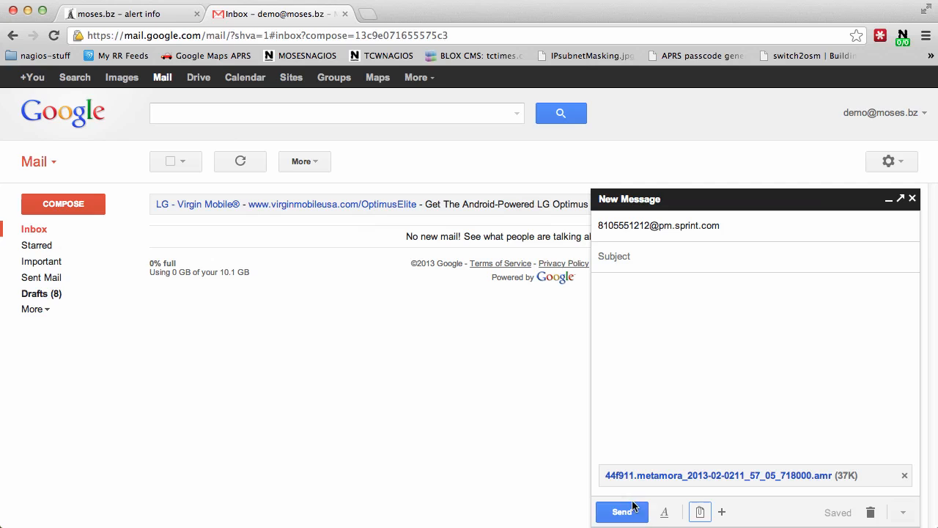
mouse_move(912, 208)
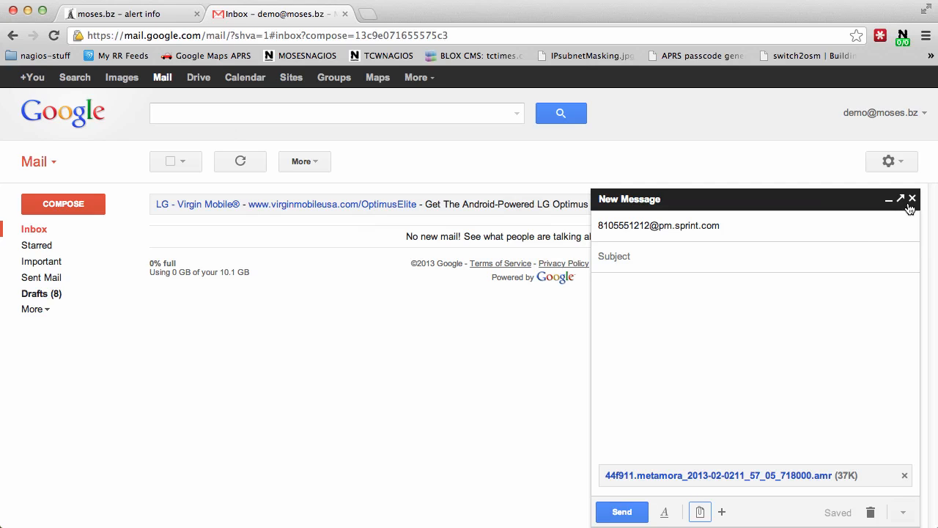
click(912, 199)
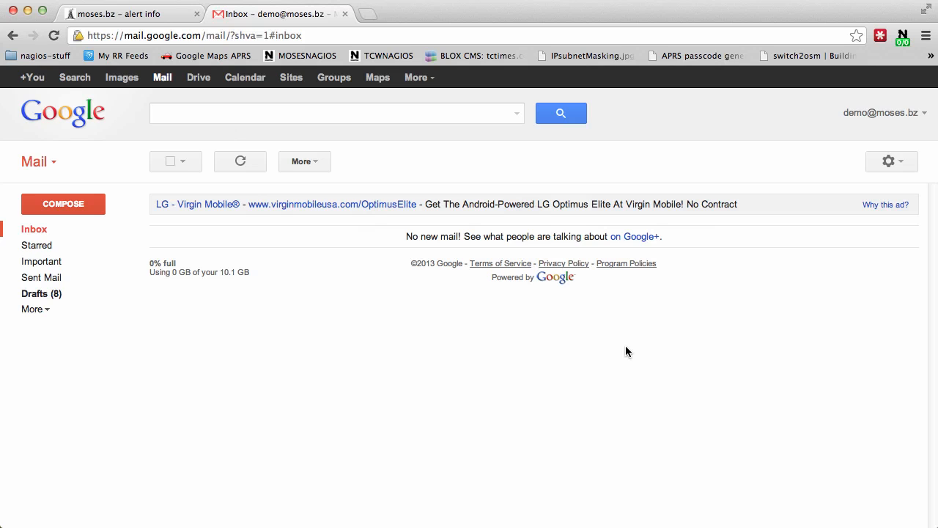
Switch back to the Moses.bz alert info tab.
click(117, 14)
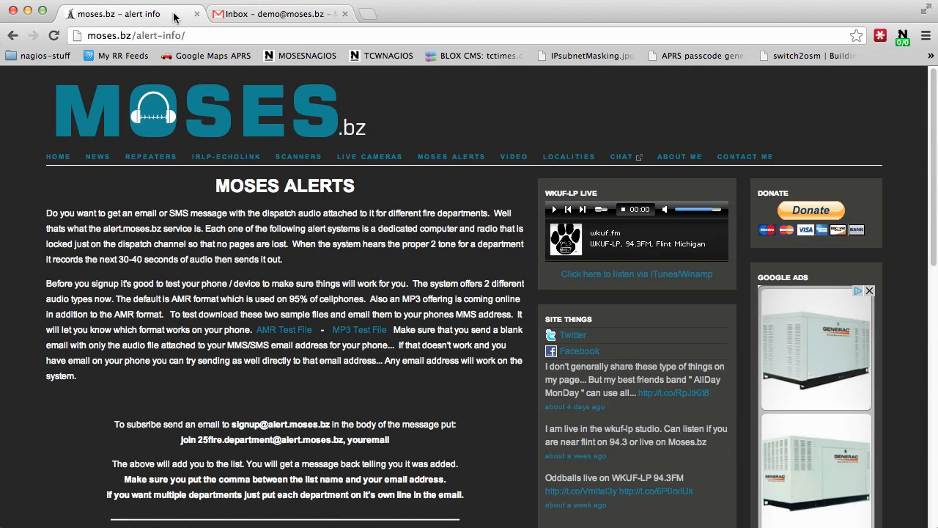
mouse_move(452, 155)
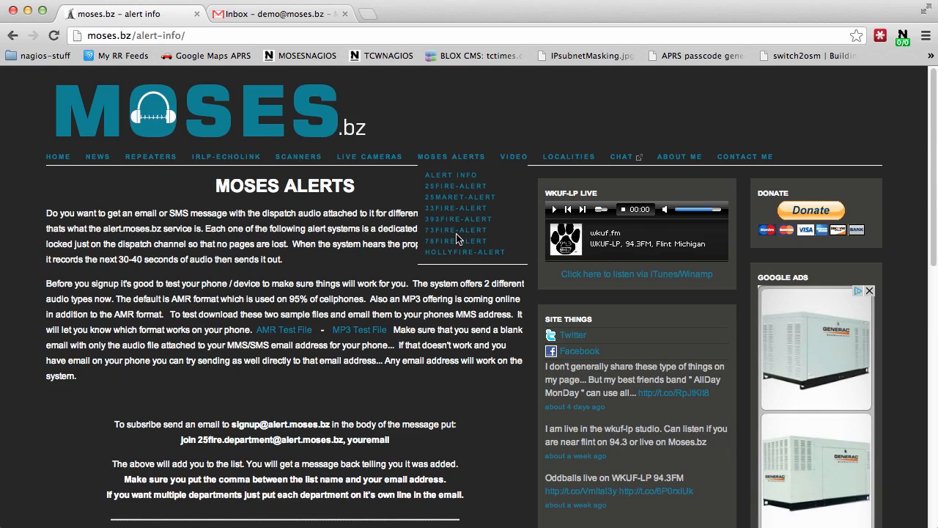
mouse_move(458, 252)
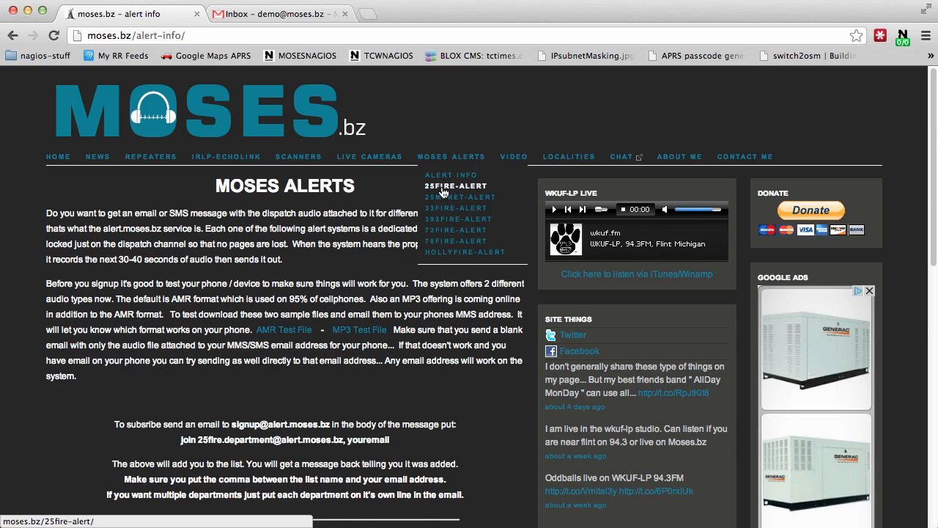
Open 25FIRE-ALERT from the Moses Alerts menu and scroll through the department alert addresses.
click(456, 185)
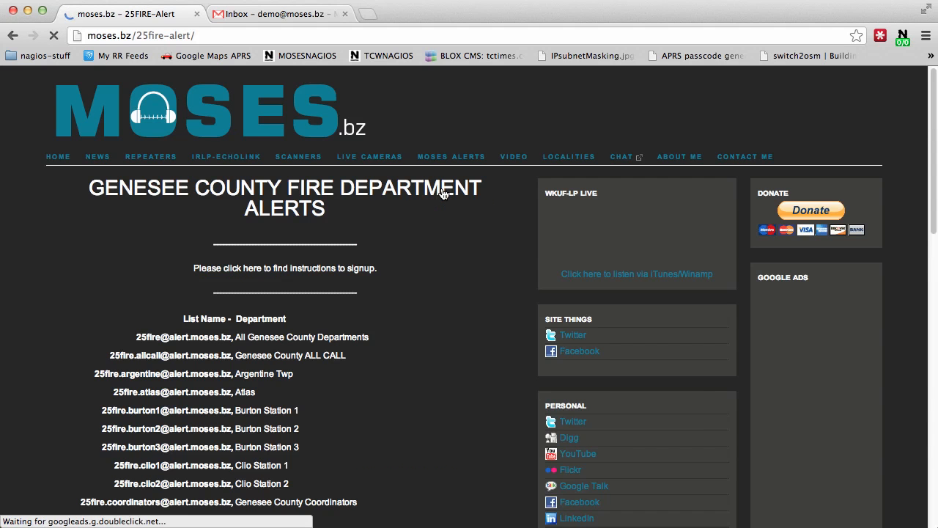
scroll(down, 3)
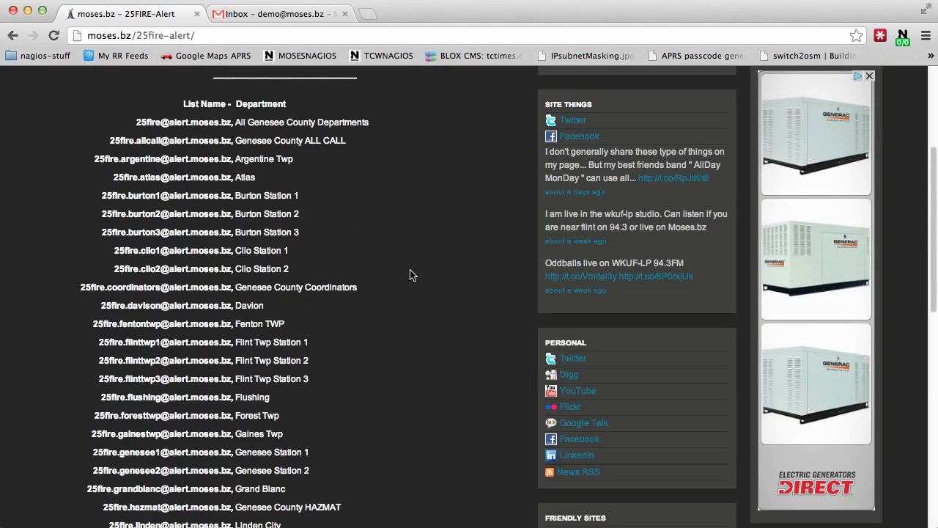
mouse_move(282, 234)
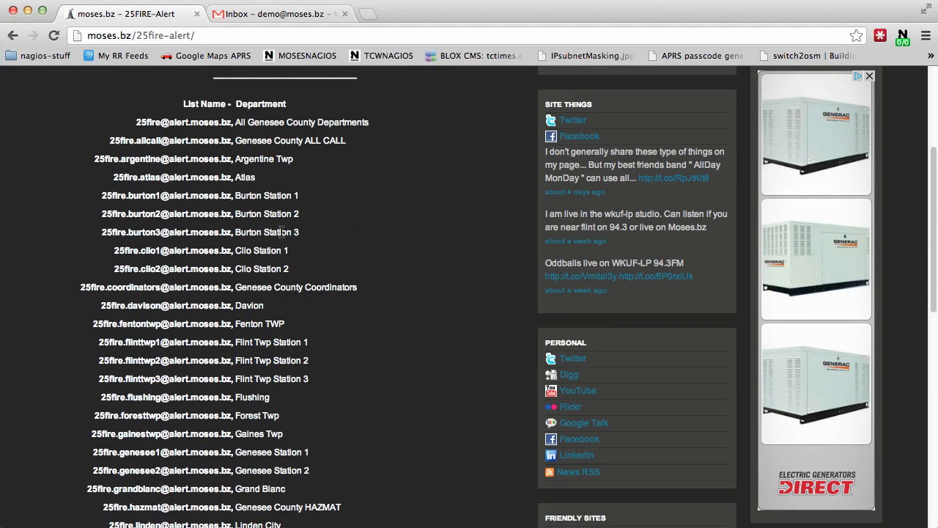
scroll(down, 3)
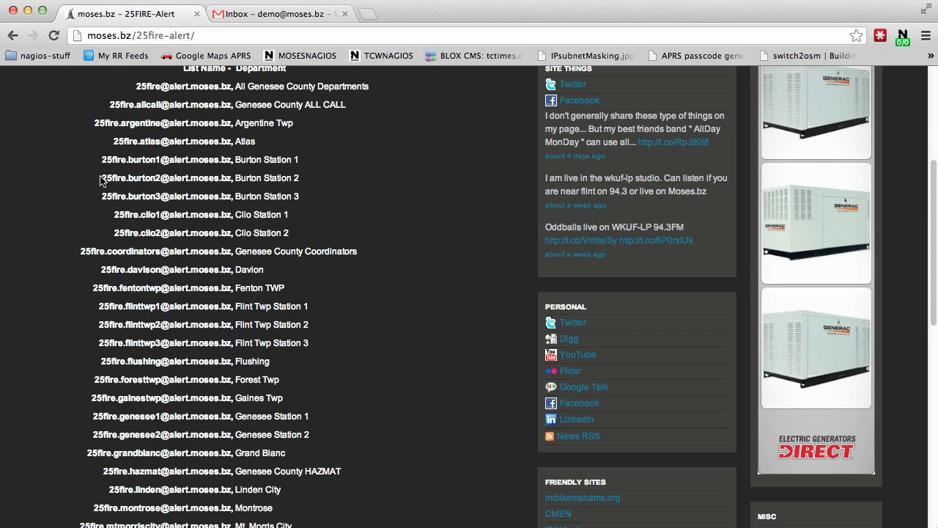
scroll(down, 3)
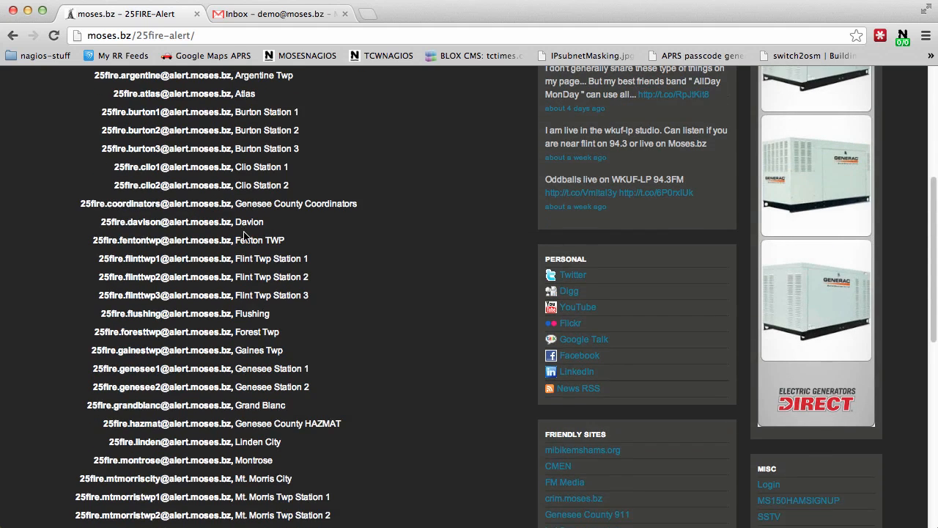
scroll(up, 3)
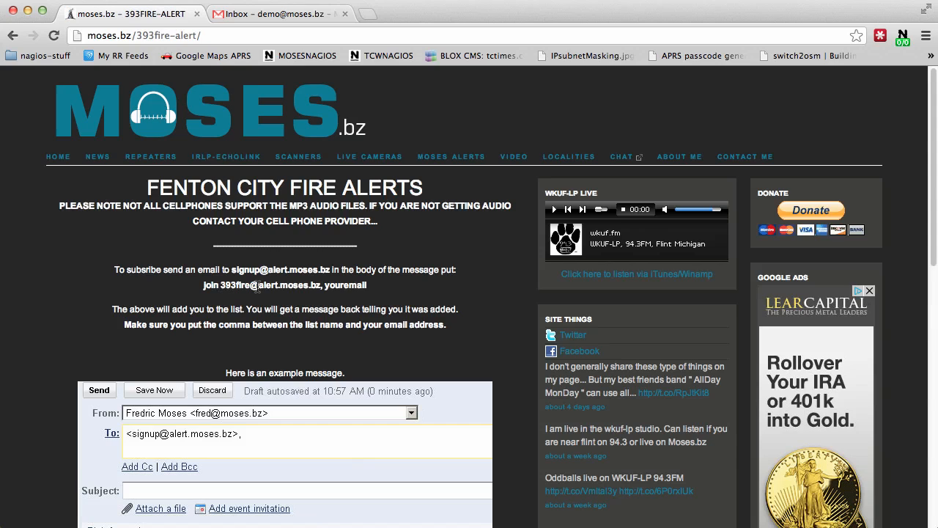
mouse_move(374, 286)
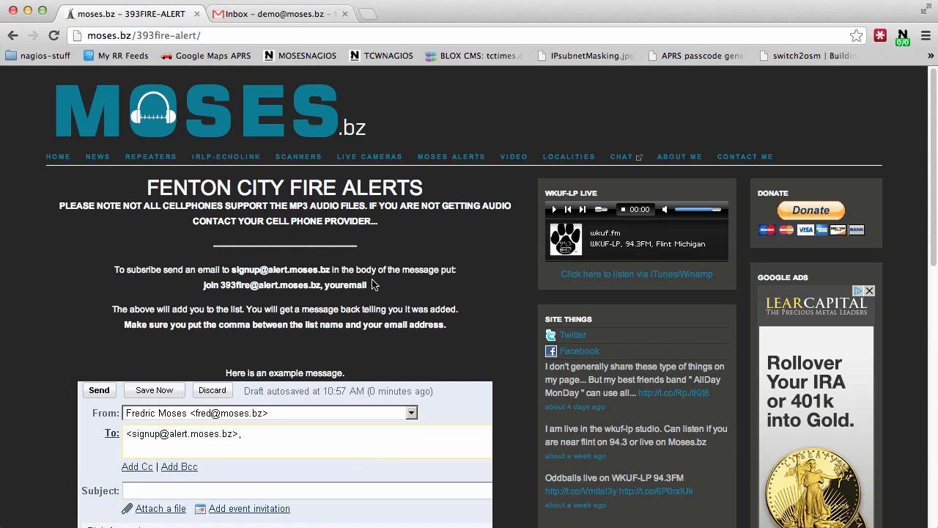
mouse_move(229, 267)
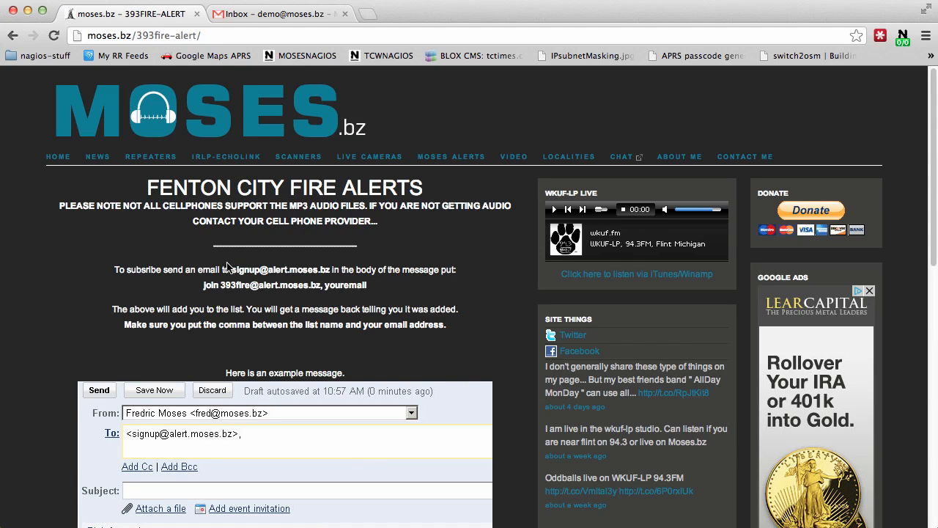
mouse_move(302, 282)
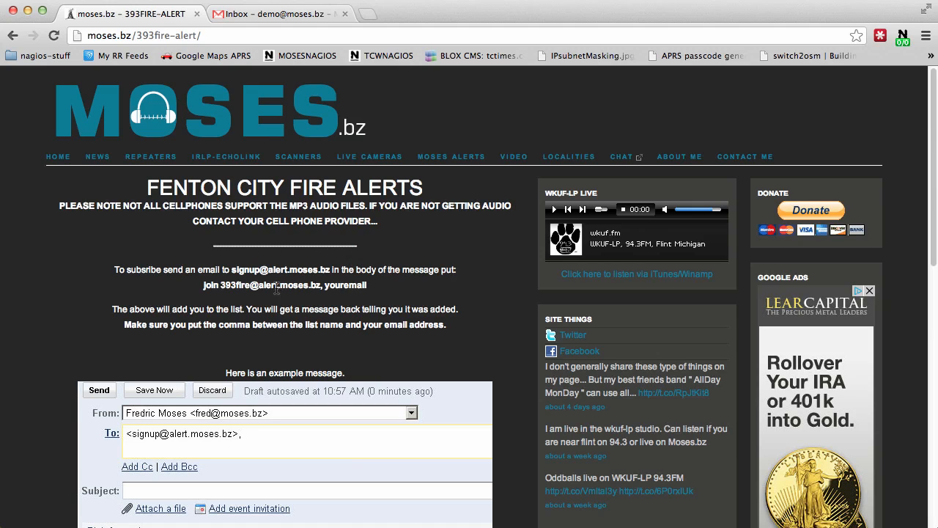
mouse_move(325, 167)
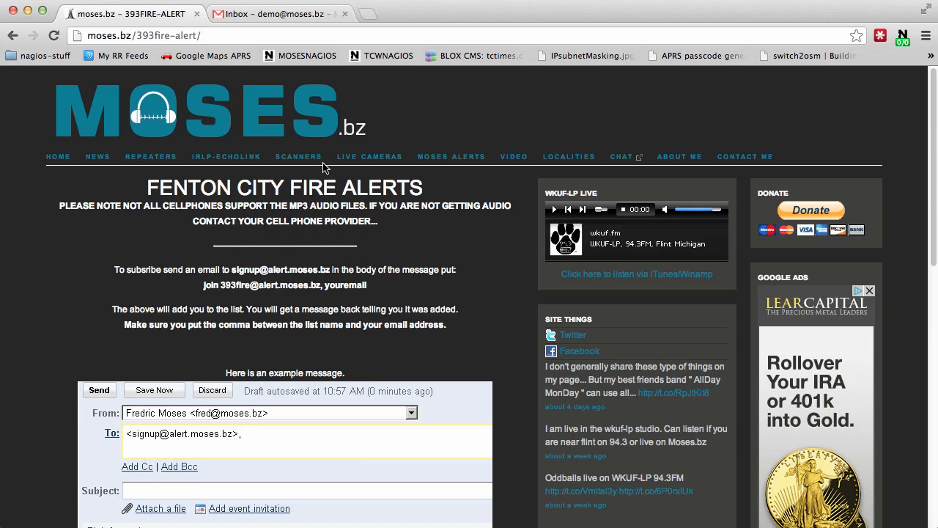
Return to the Gmail Inbox tab after reading the 393fire join instructions.
click(285, 15)
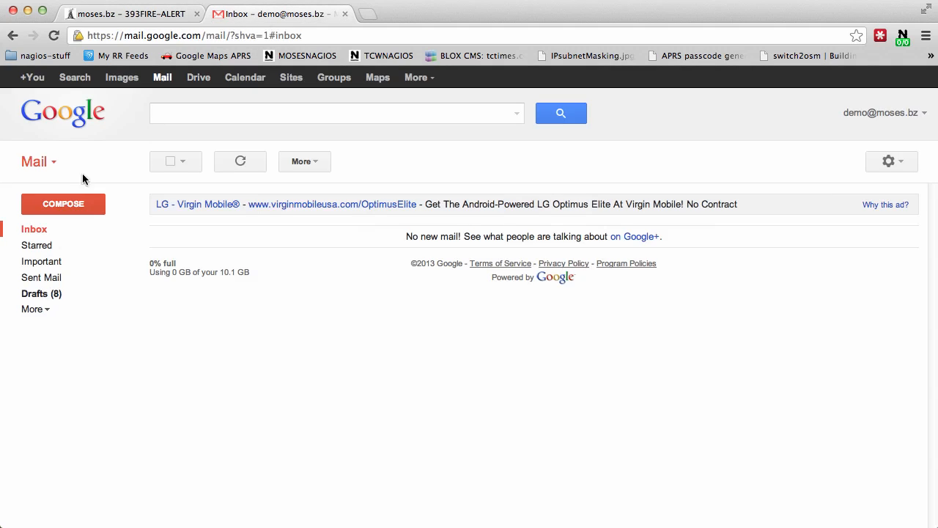
click(63, 204)
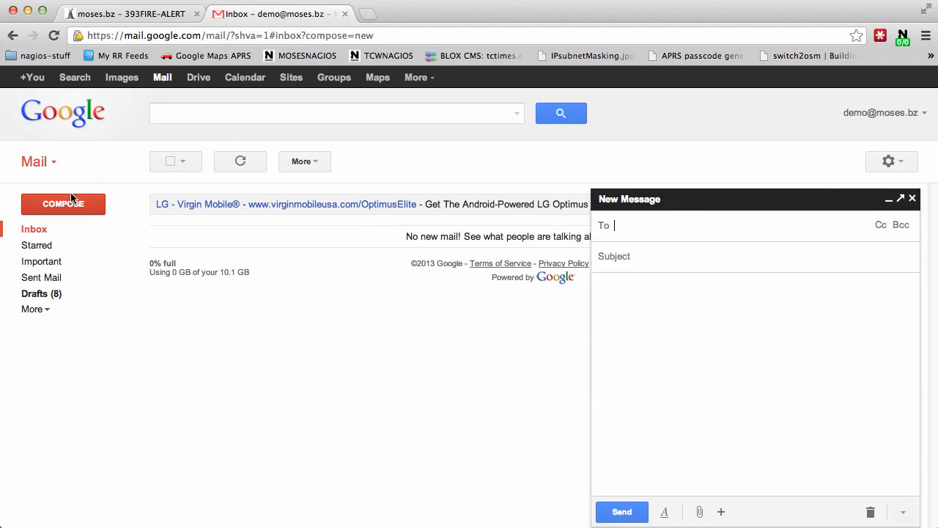
text(signup)
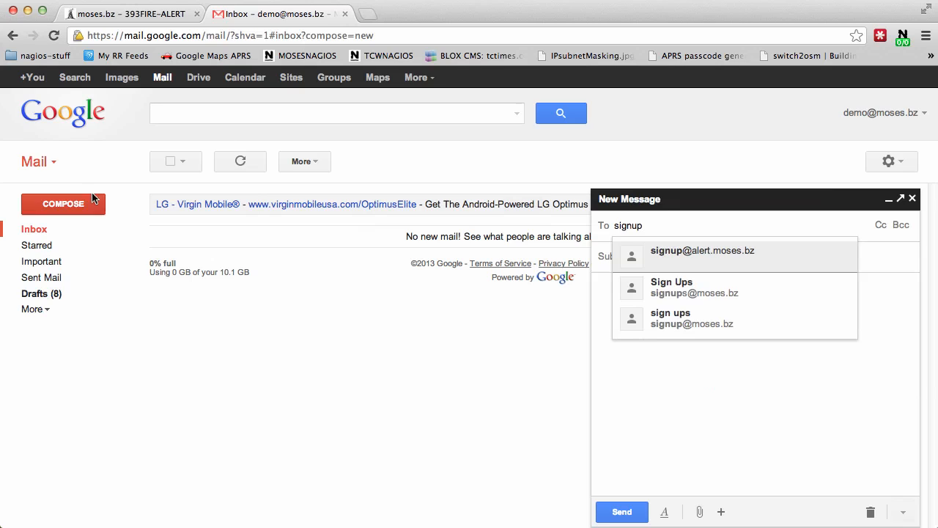
click(702, 249)
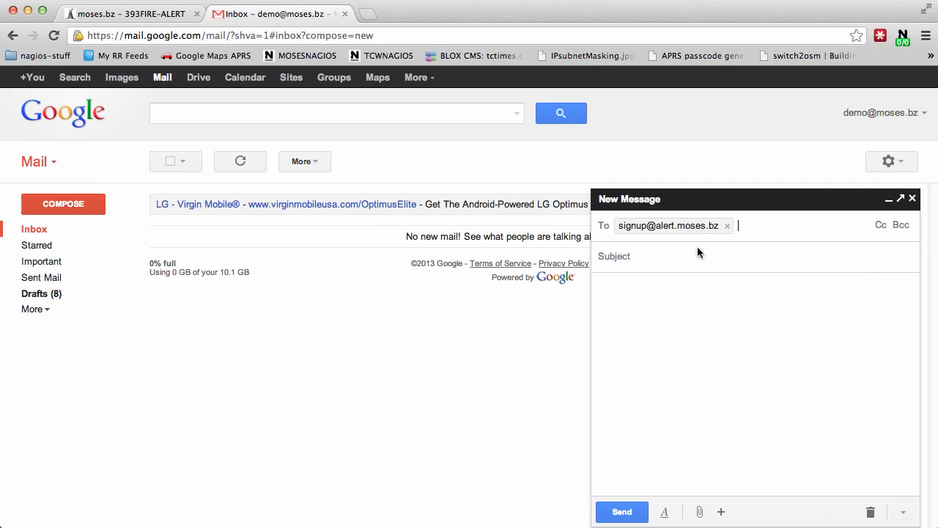
text(join)
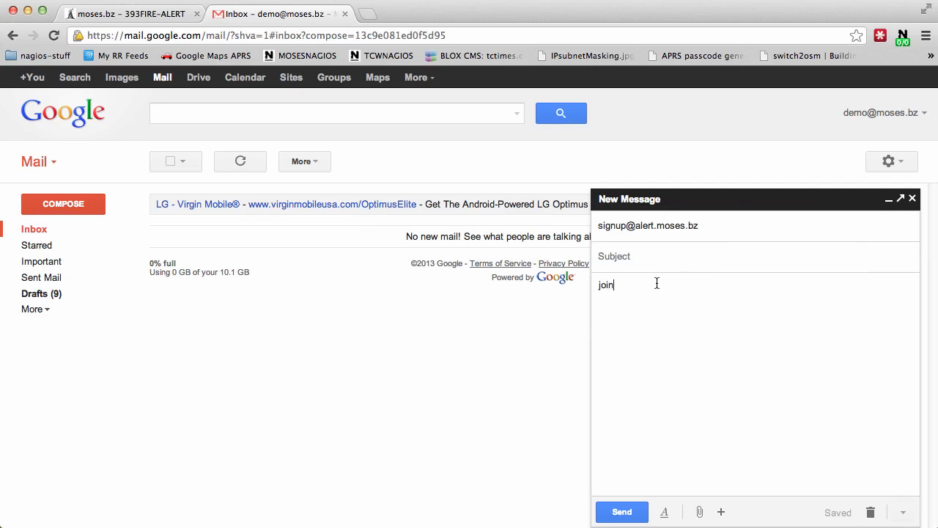
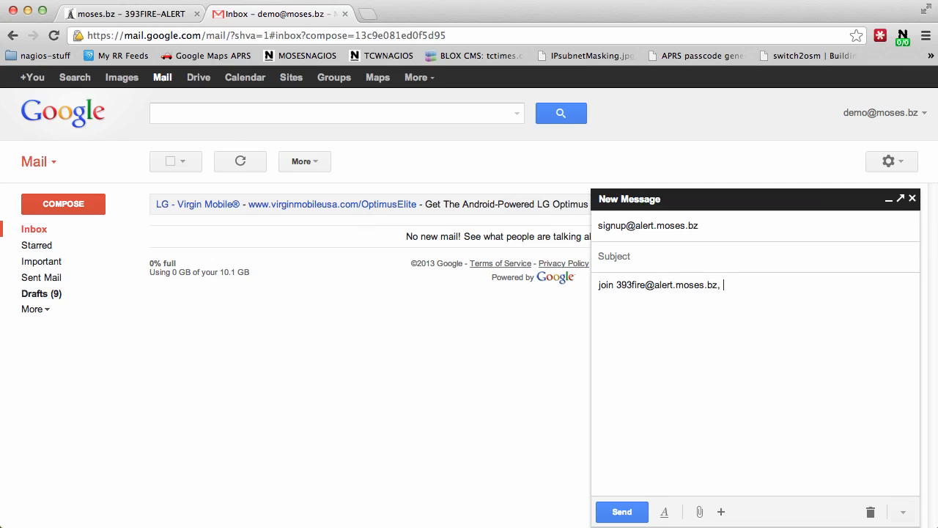
text(8105)
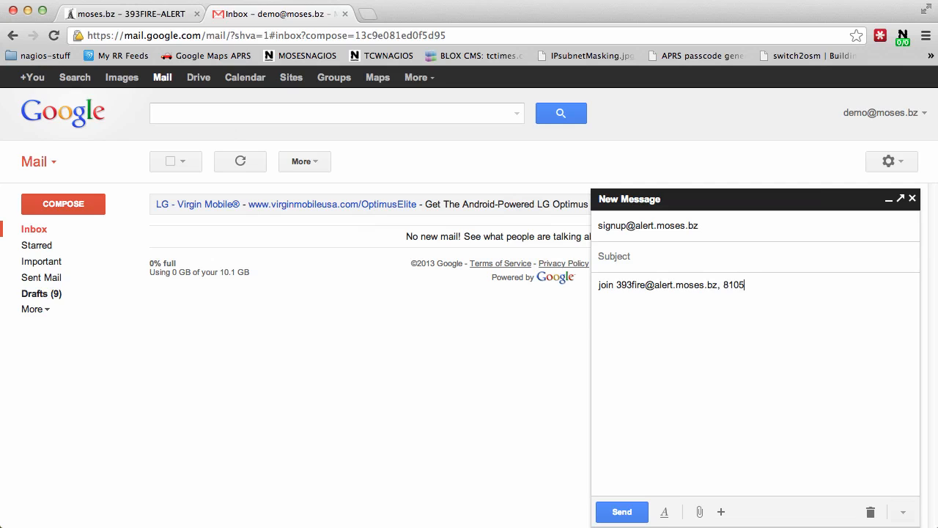
text(551212@)
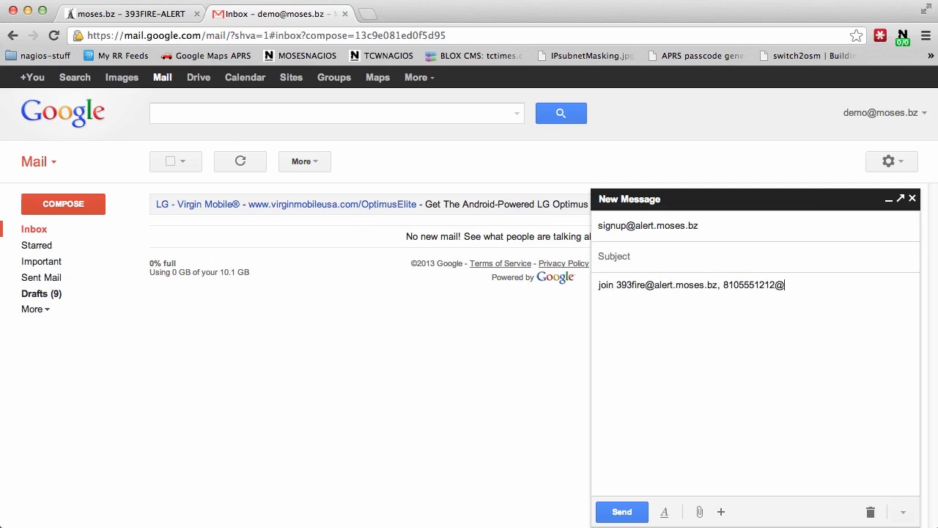
text(pm.sprint)
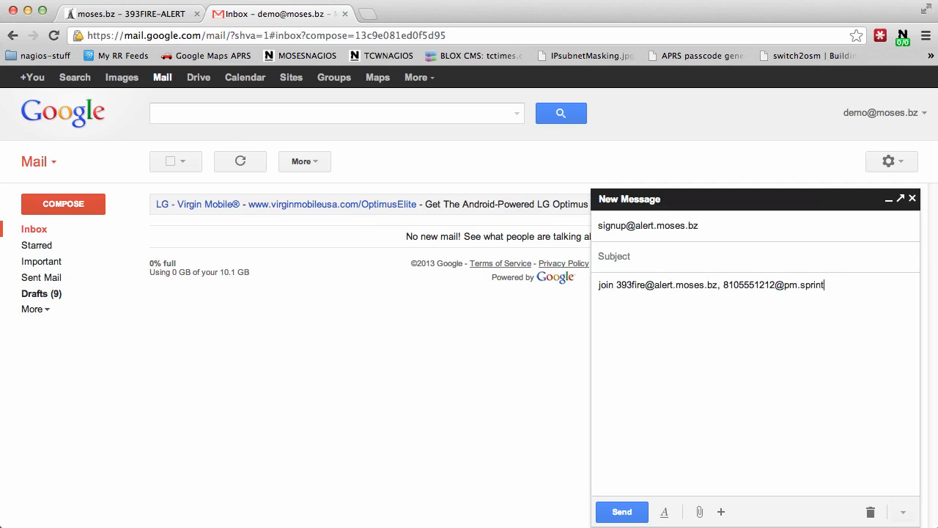
text(.com)
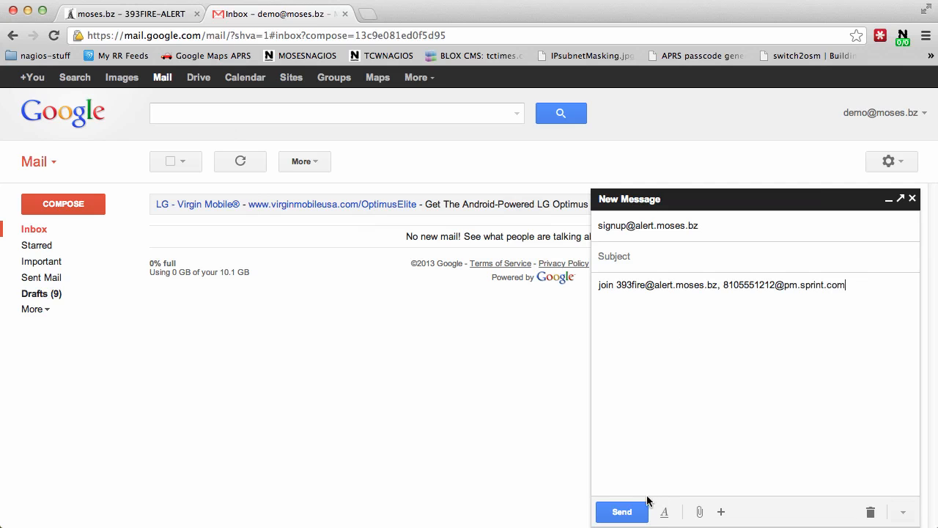
click(621, 510)
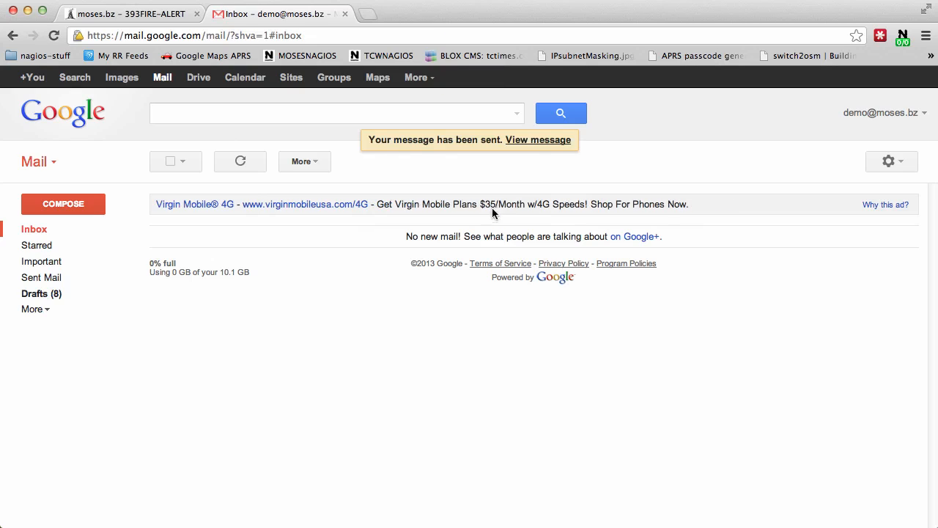
mouse_move(487, 155)
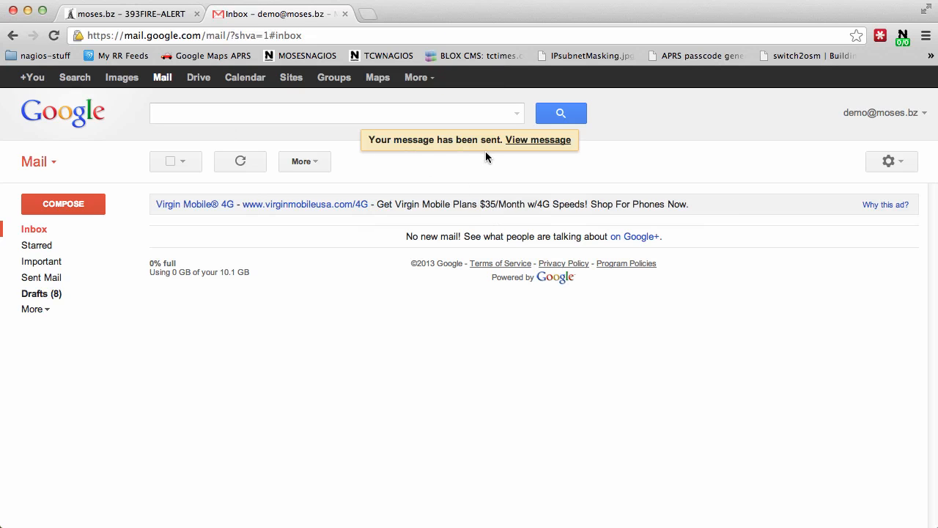
mouse_move(197, 239)
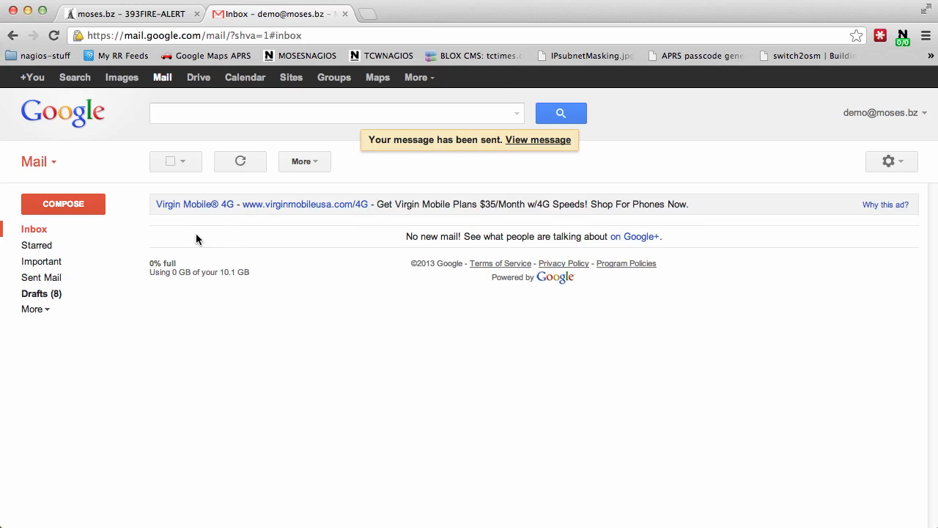
mouse_move(255, 262)
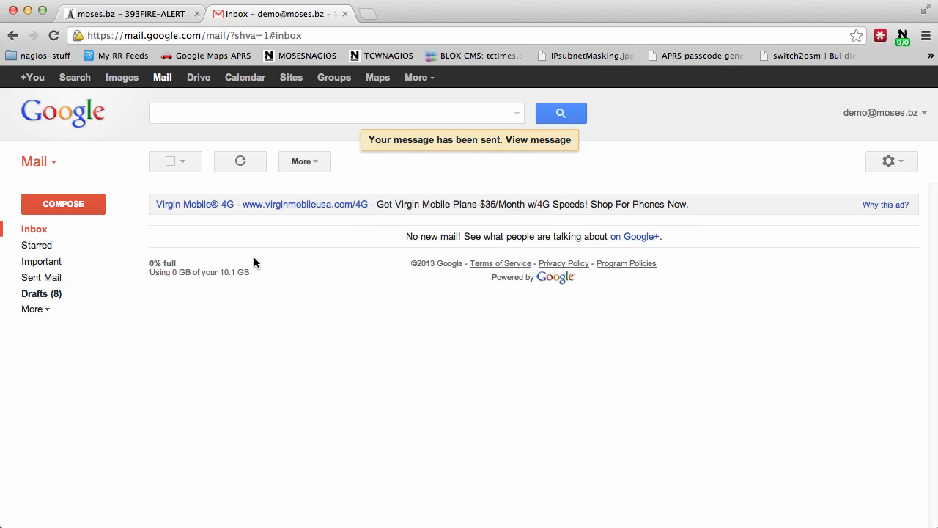
mouse_move(85, 112)
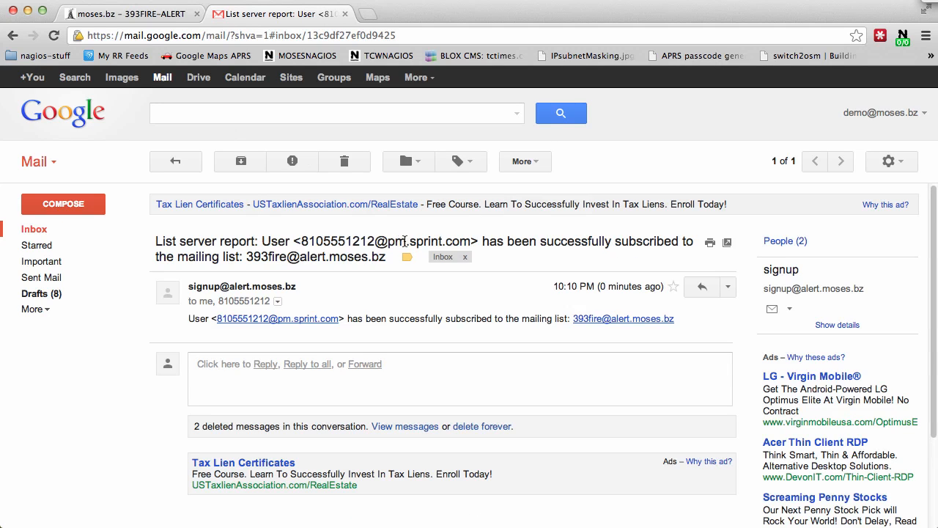
mouse_move(606, 245)
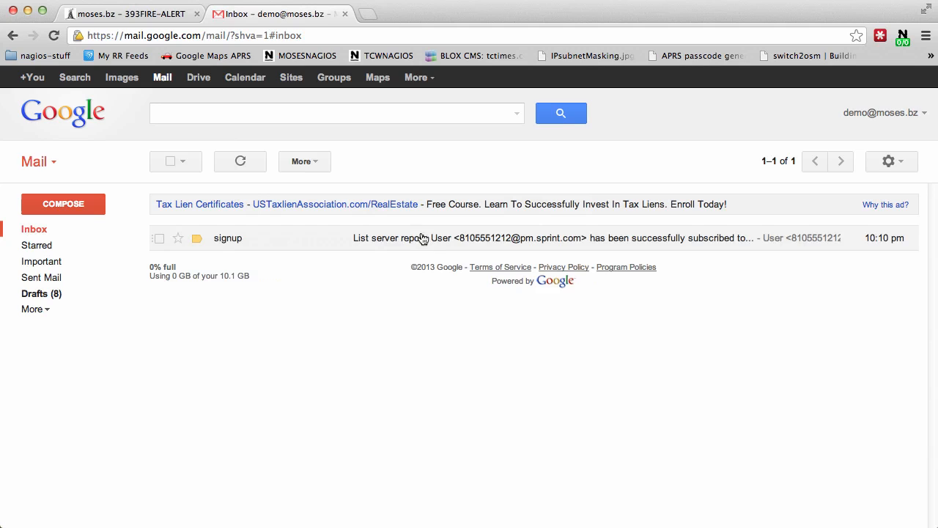
Start a new blank message with COMPOSE.
click(63, 204)
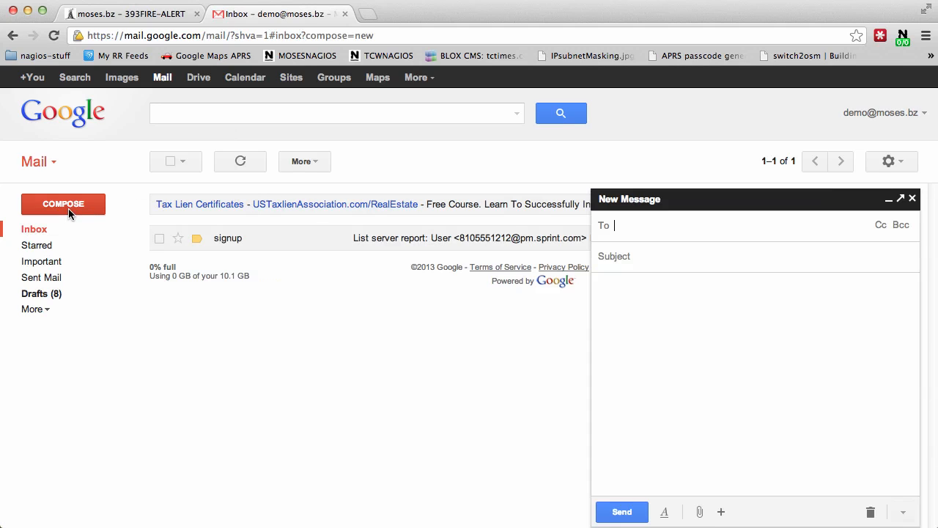
text(sign)
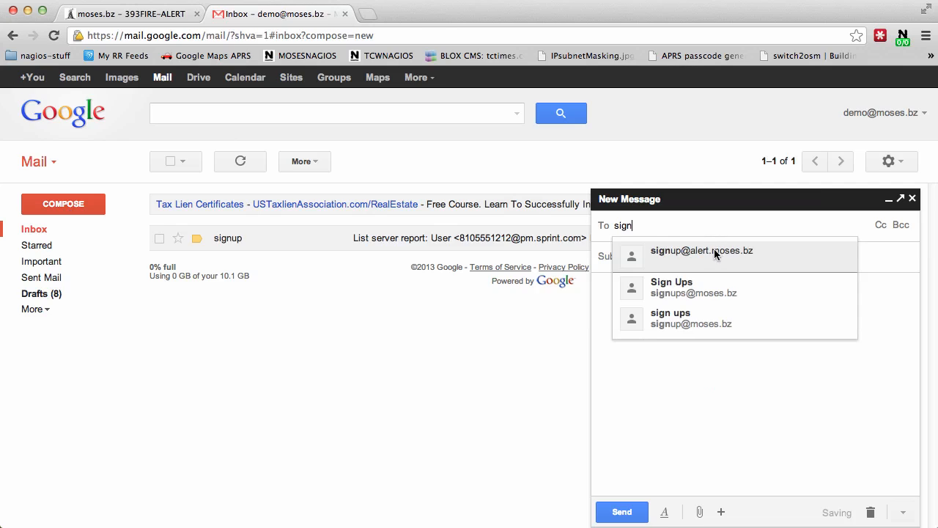
click(700, 249)
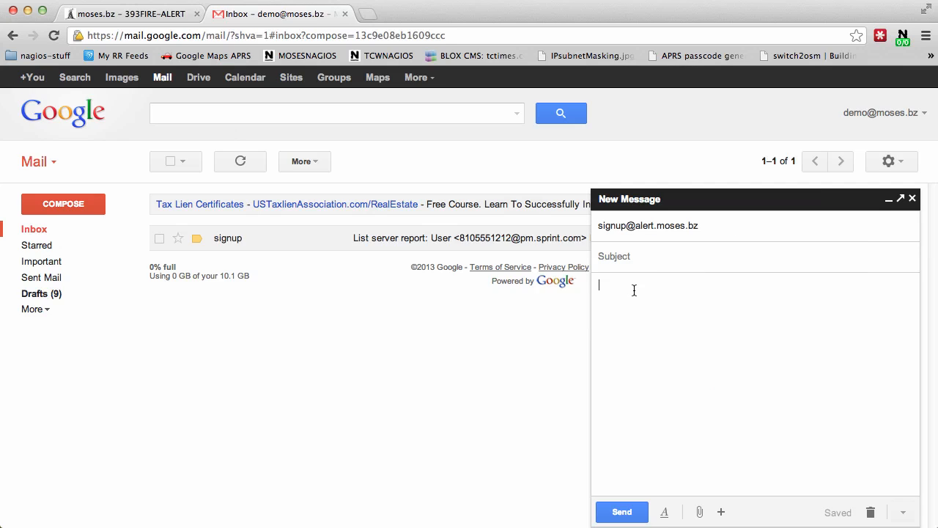
text(join)
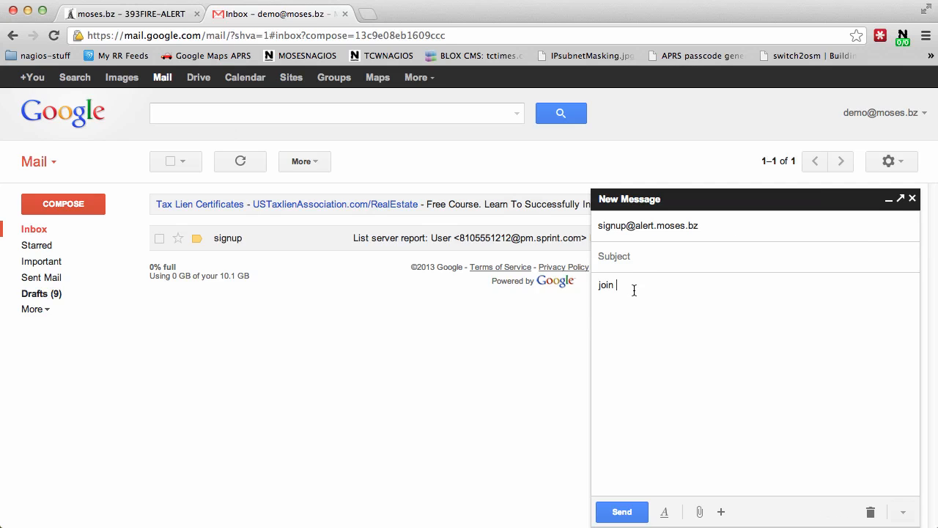
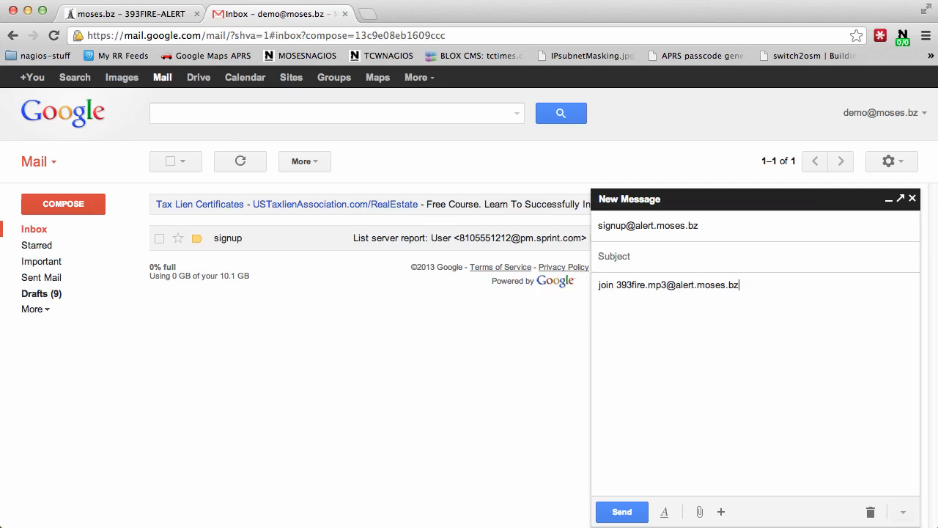
text(, 8105551212@)
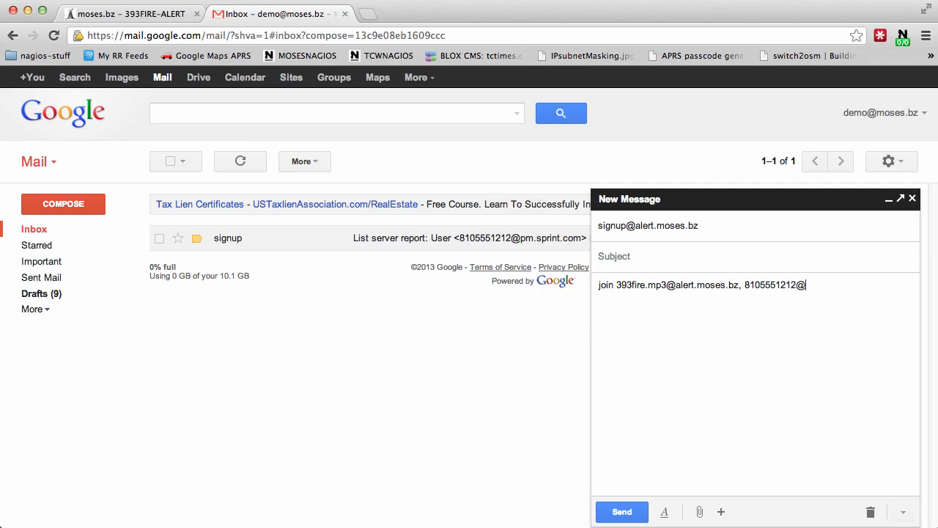
text(pm.sprint.c)
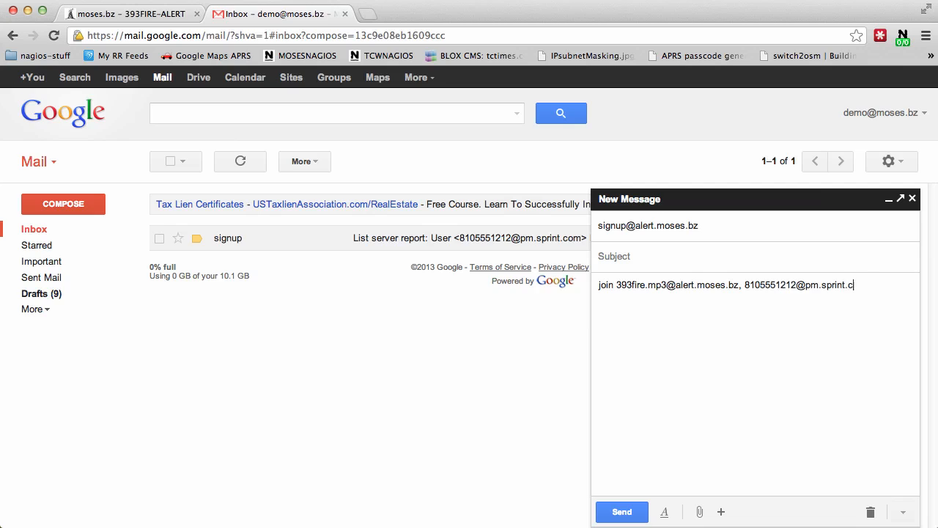
text(om)
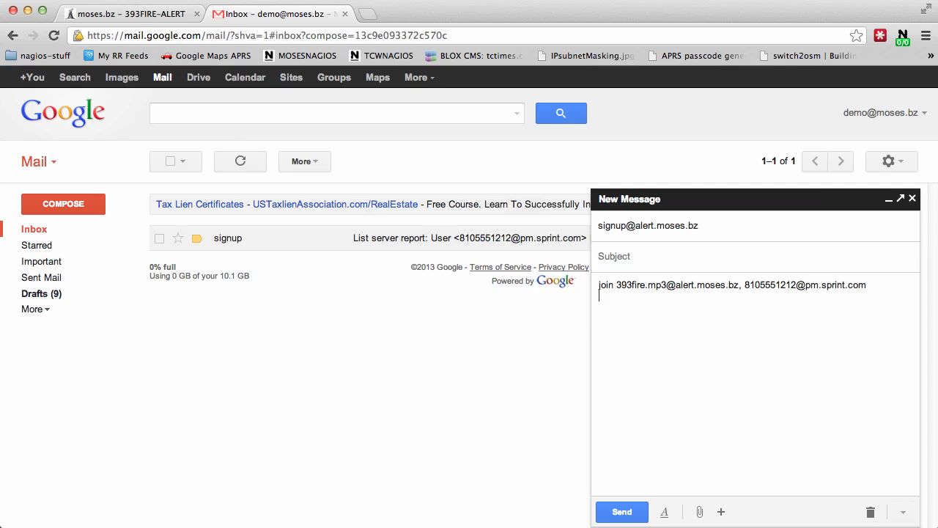
text(join)
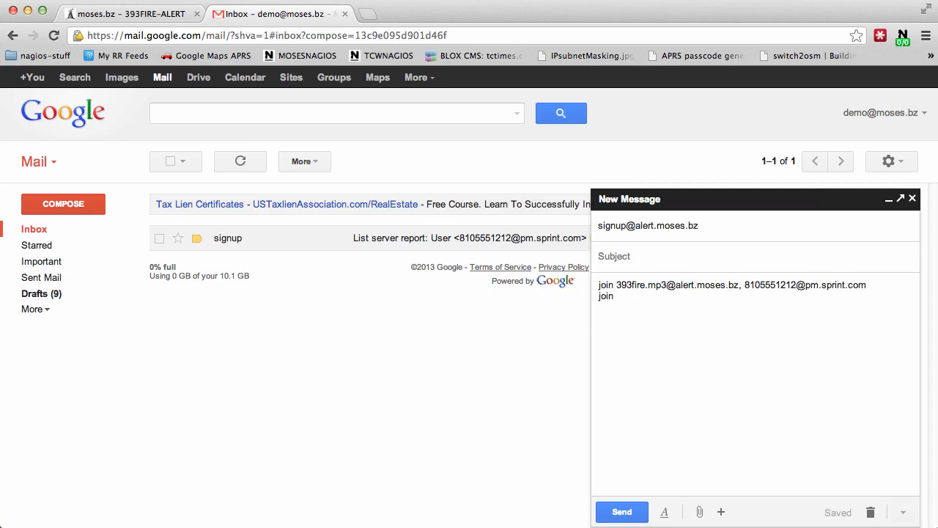
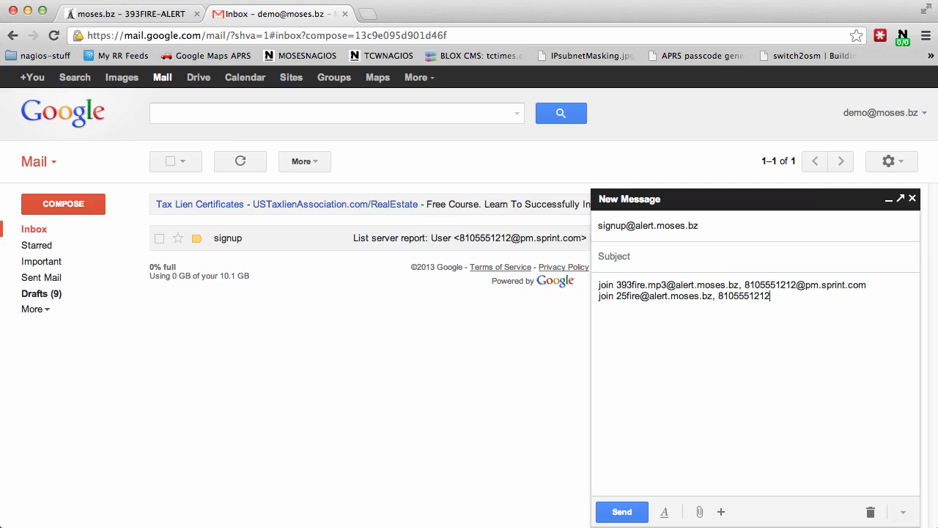
text(@)
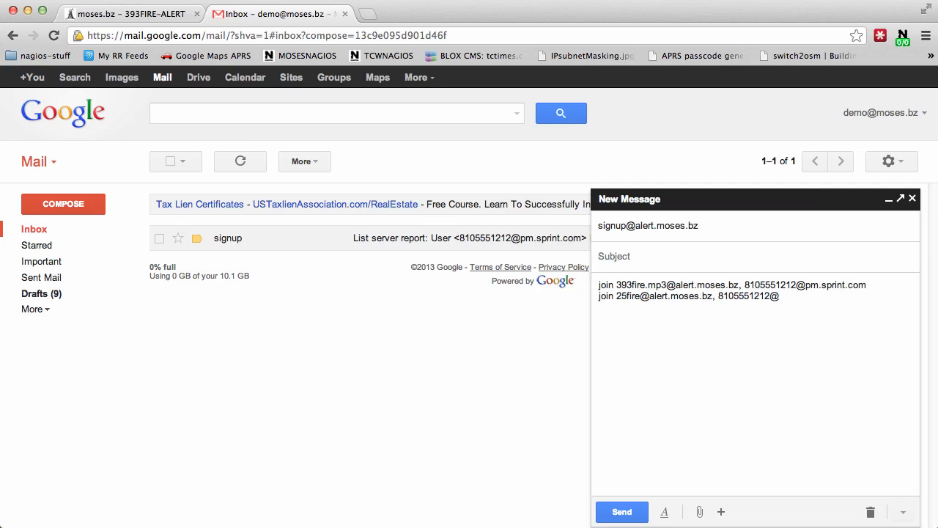
text(pm.sprint.com)
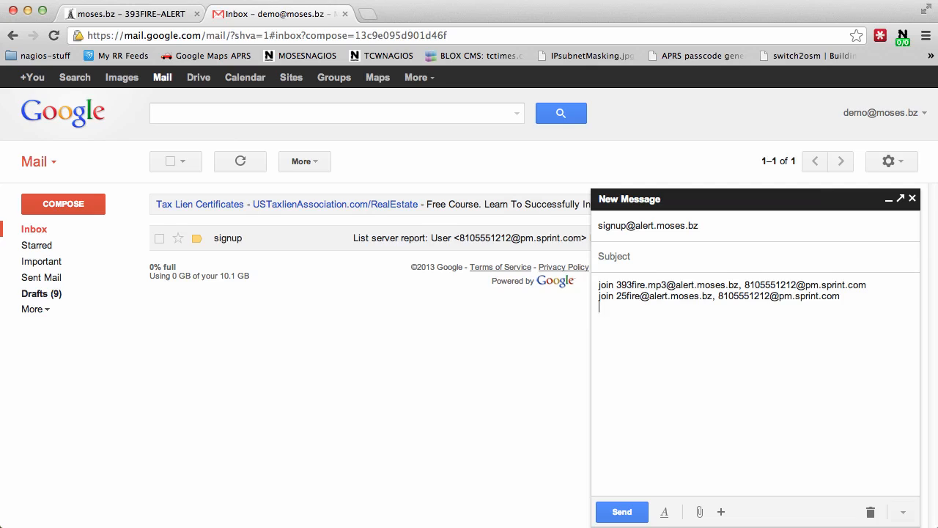
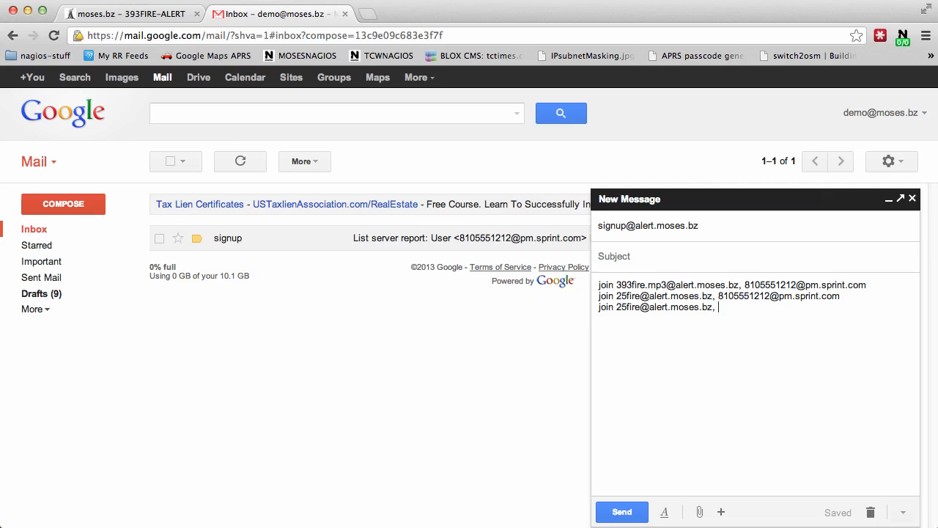
text(myemail)
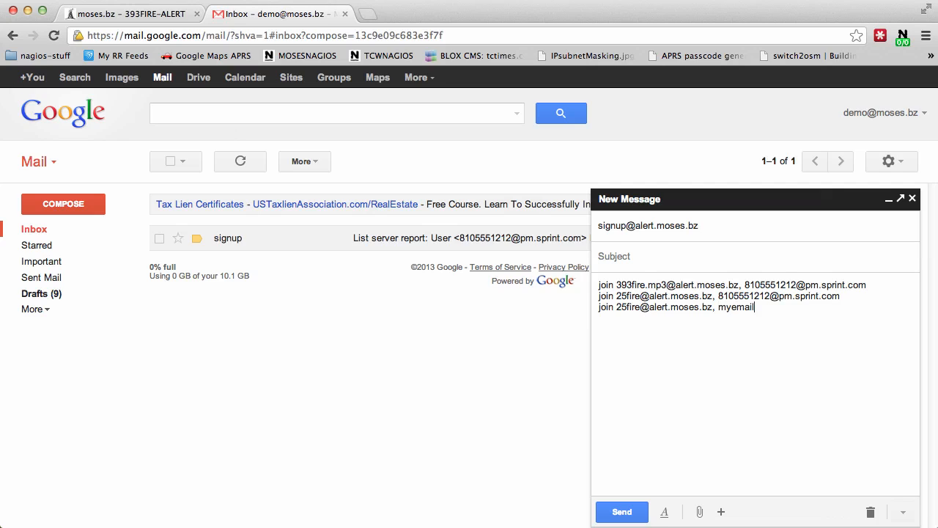
text(@gmail.com)
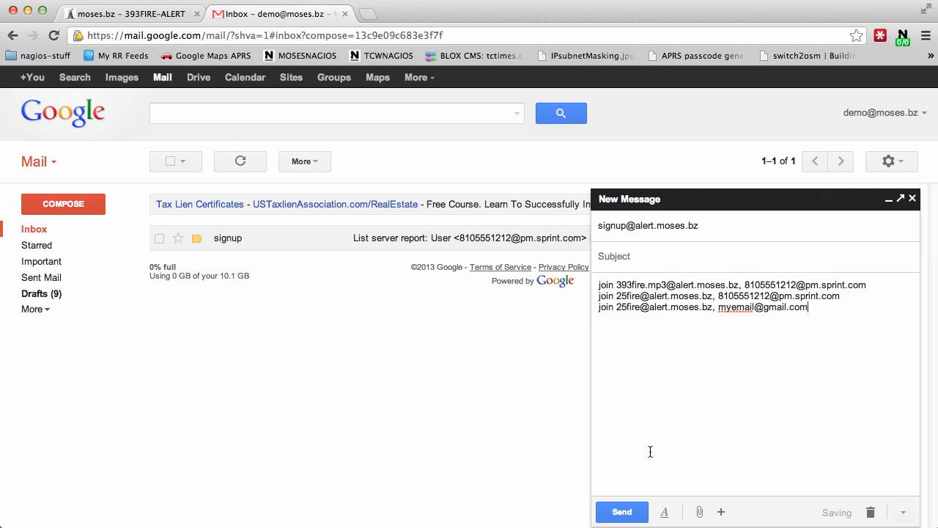
click(624, 511)
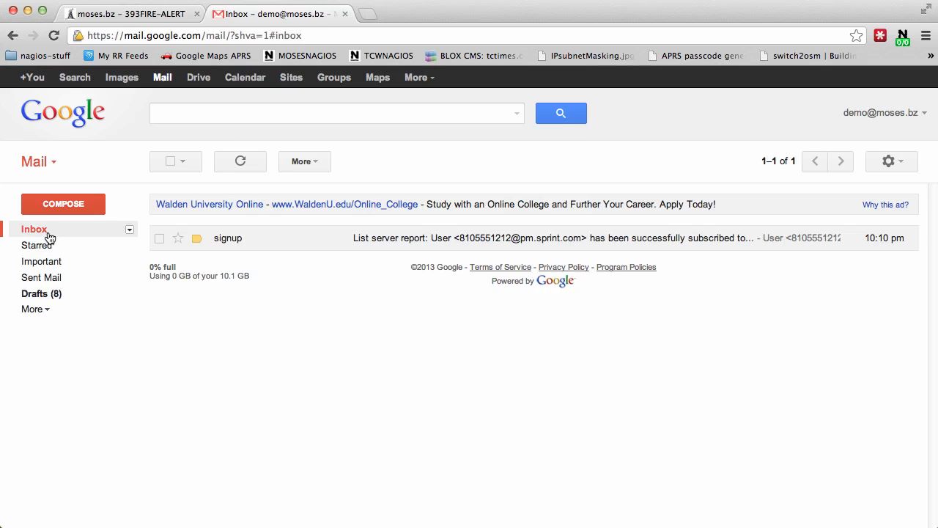
mouse_move(70, 127)
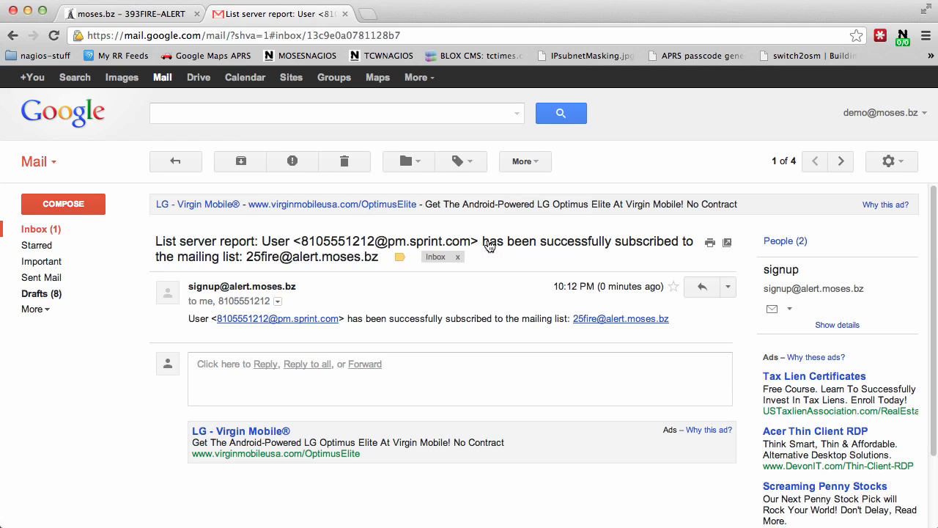
mouse_move(313, 257)
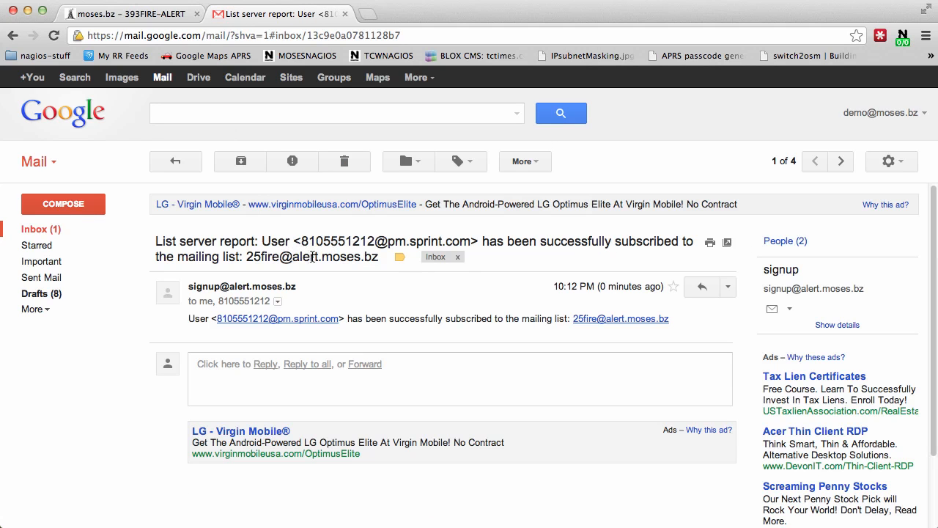
Return to the inbox listing the four list-server confirmation messages.
click(35, 229)
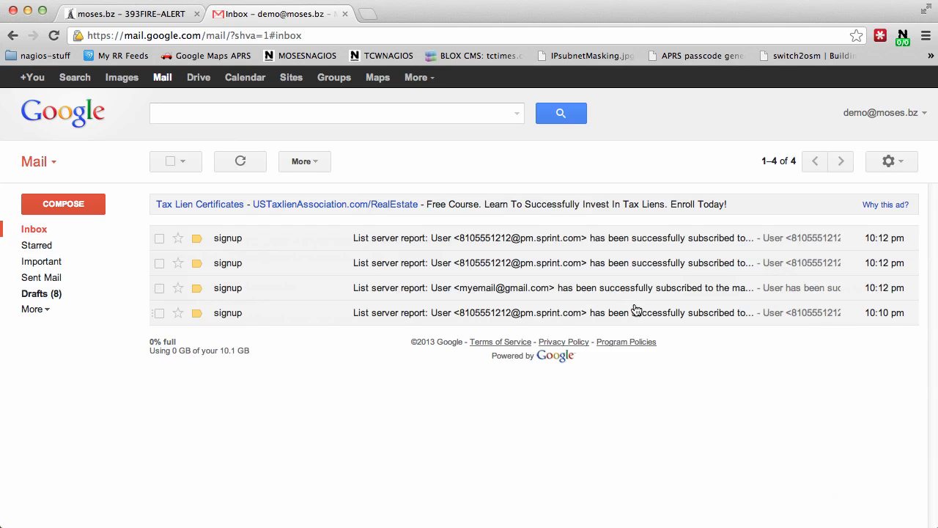
mouse_move(659, 332)
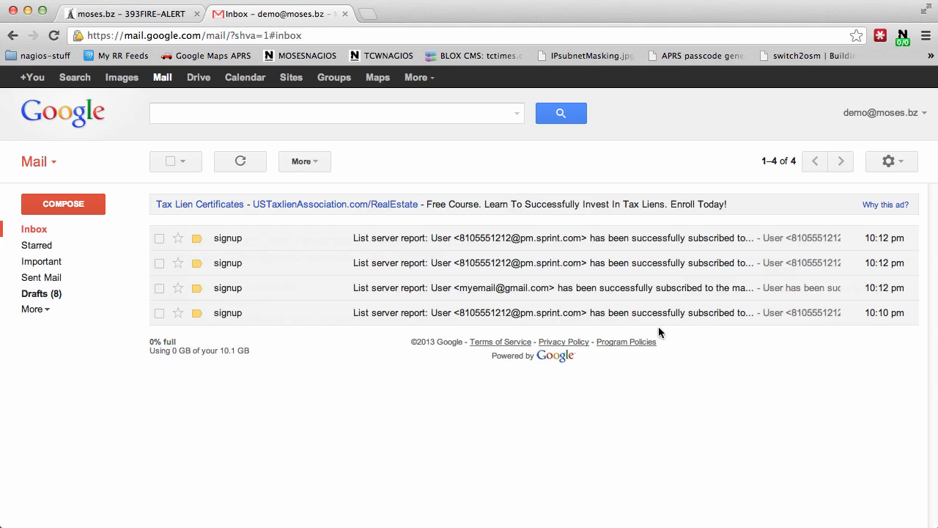